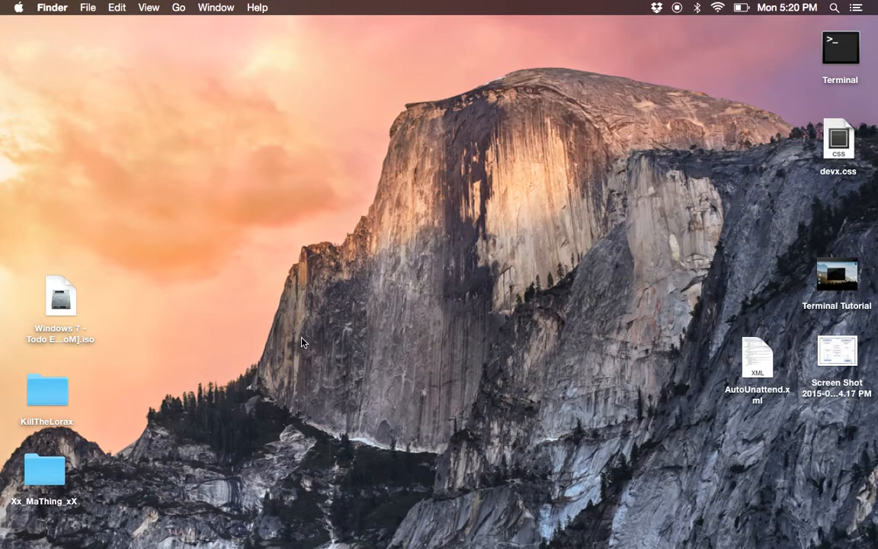
mouse_move(15, 323)
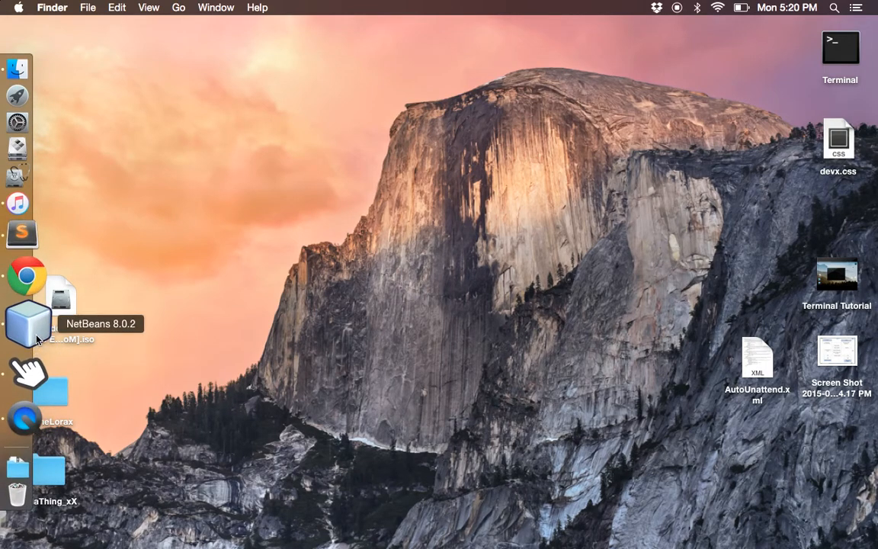
Launch NetBeans and browse the Test1 project's FXML.fxml and fxmlStyle.css files.
left_click(27, 324)
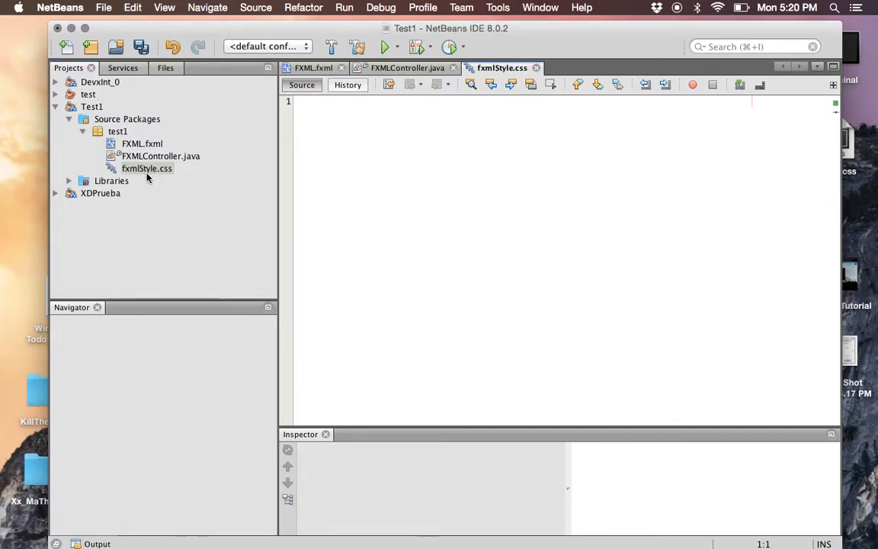
left_click(142, 143)
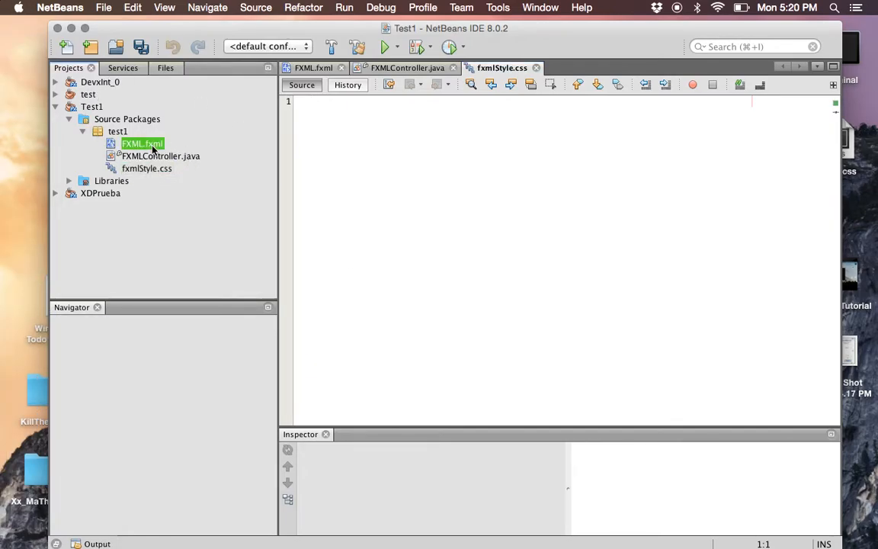
left_click(142, 144)
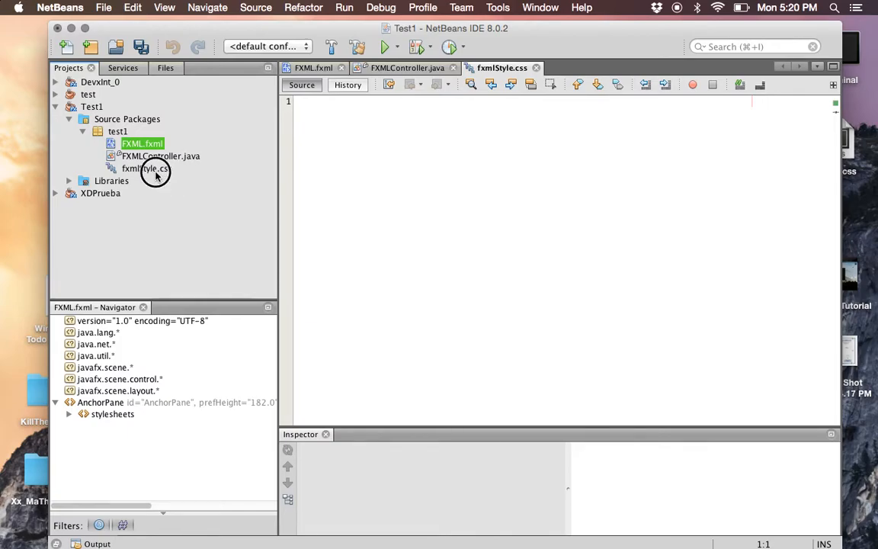
left_click(146, 167)
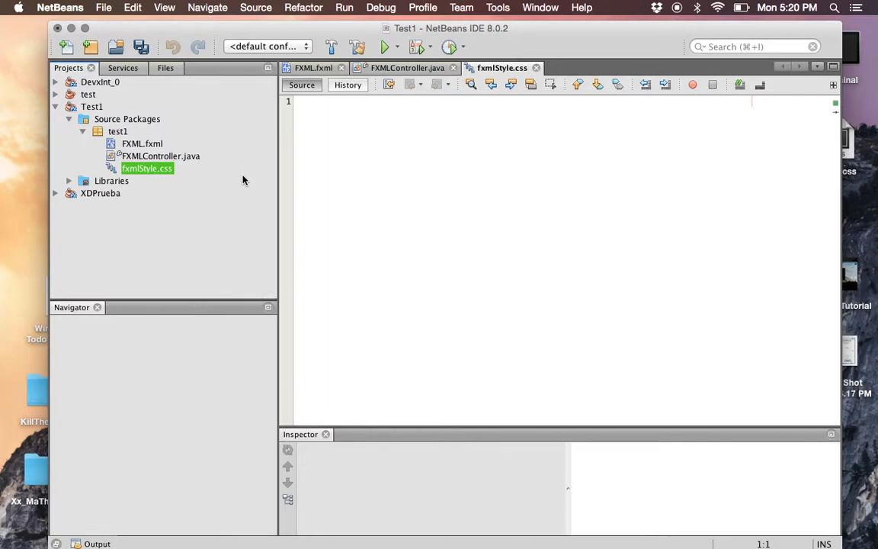
left_click(140, 143)
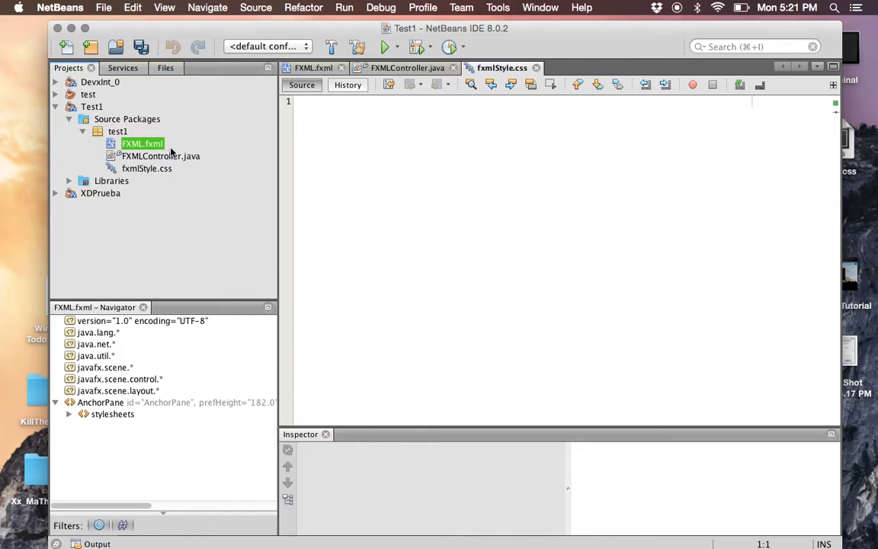
Close the FXMLController.java editor and switch to the empty fxmlStyle.css stylesheet.
left_click(161, 155)
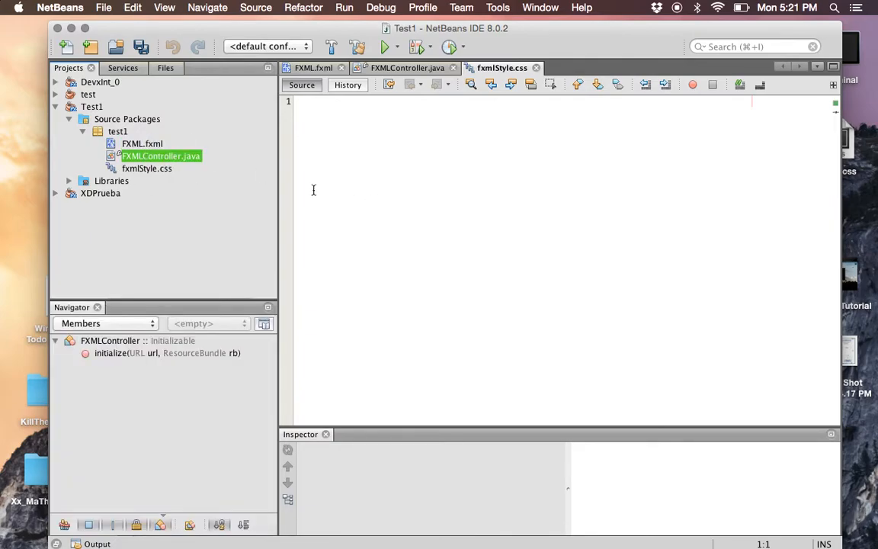
left_click(408, 68)
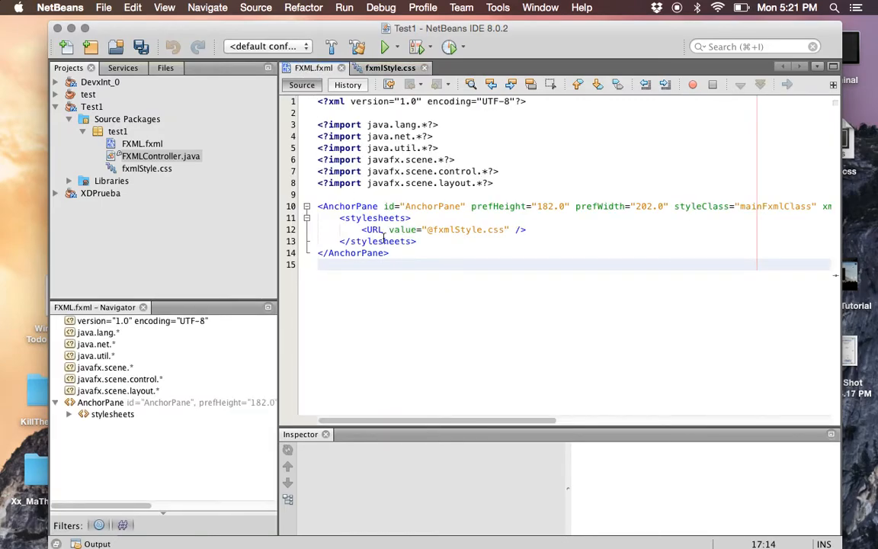
left_click(391, 67)
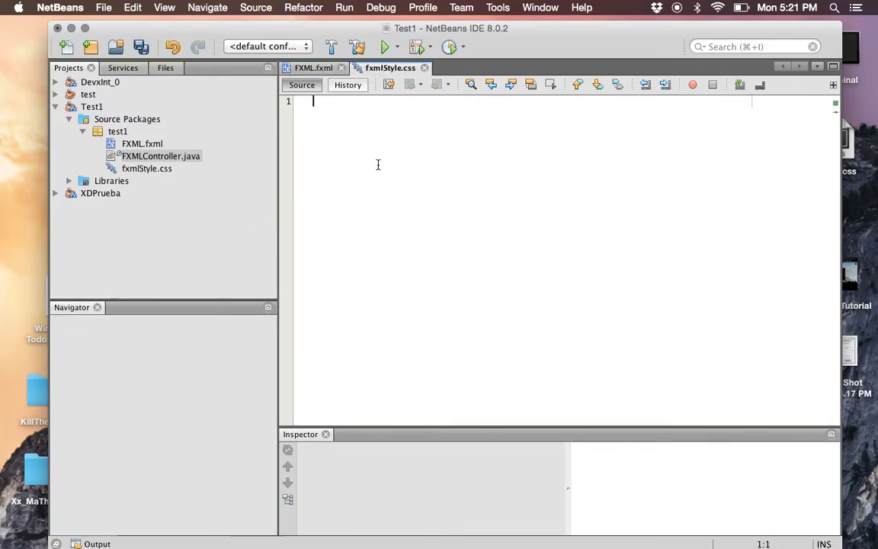
mouse_move(360, 349)
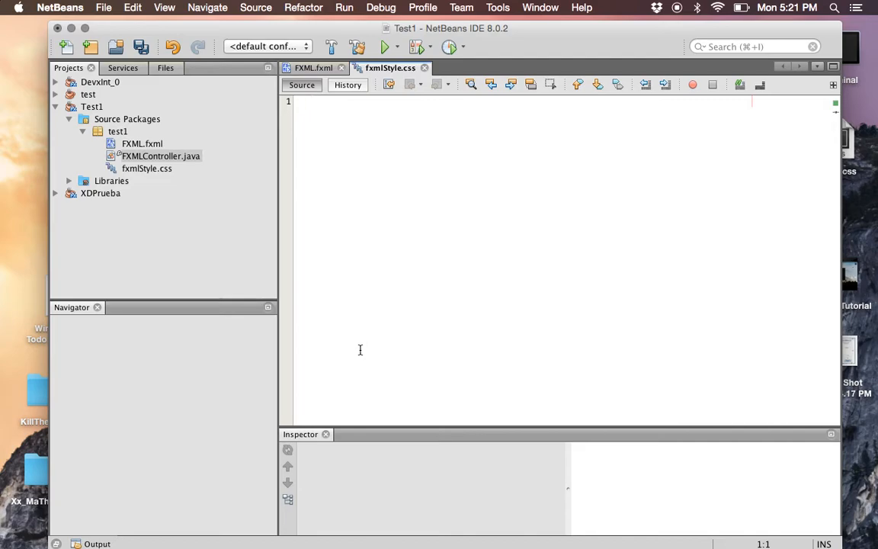
left_click(142, 143)
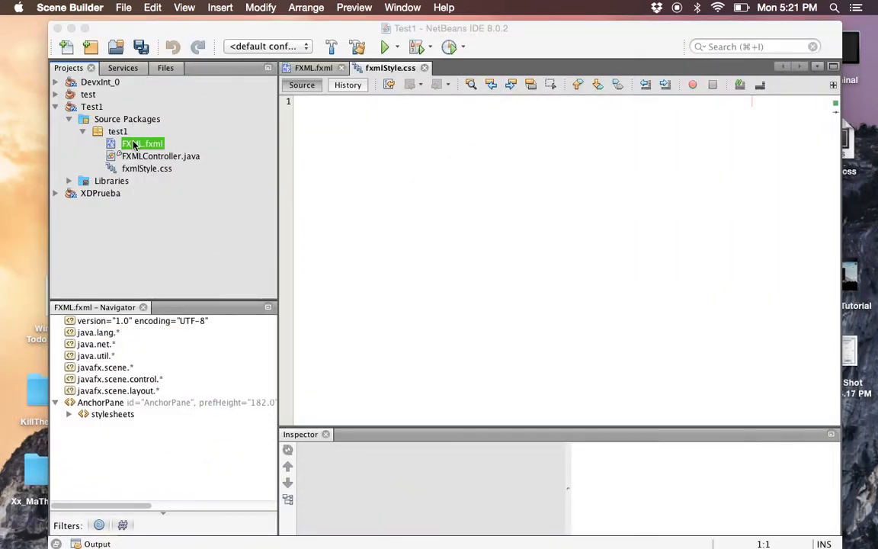
Open FXML.fxml in Scene Builder from the project tree's context menu.
right_click(143, 143)
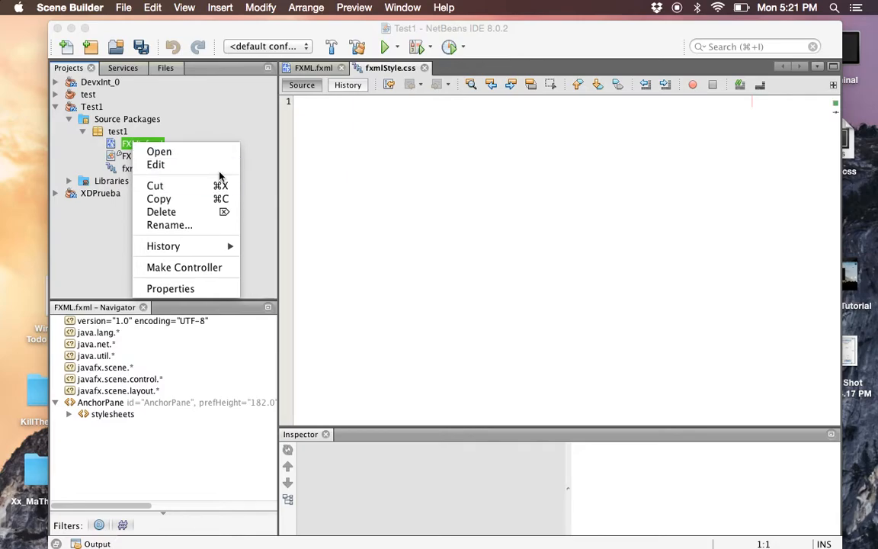
left_click(159, 151)
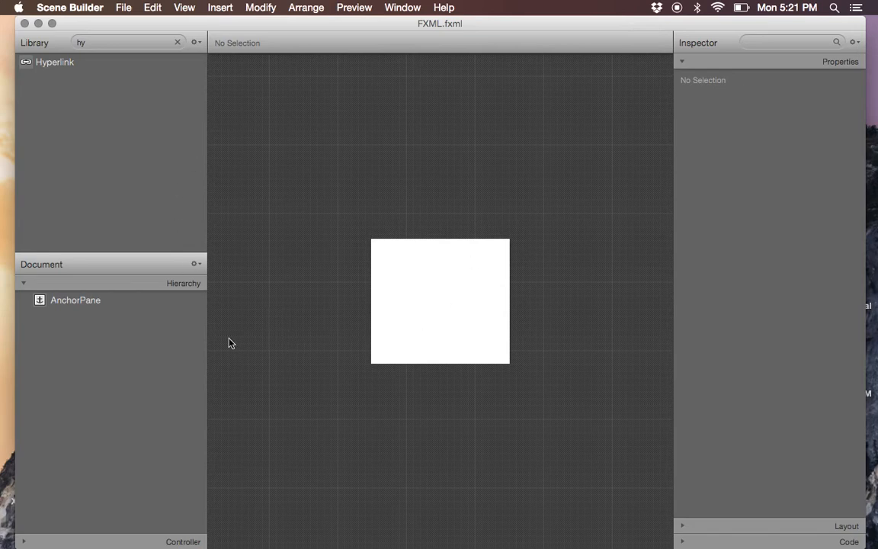
mouse_move(568, 389)
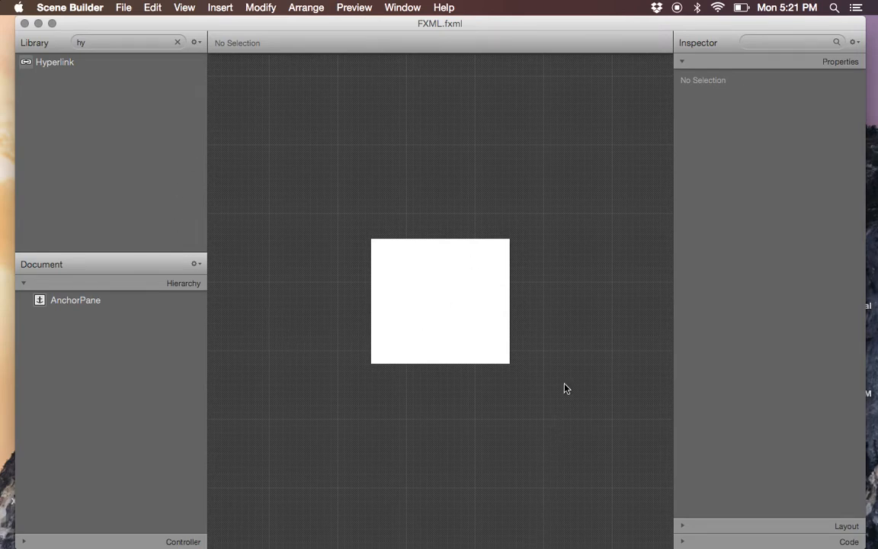
mouse_move(436, 241)
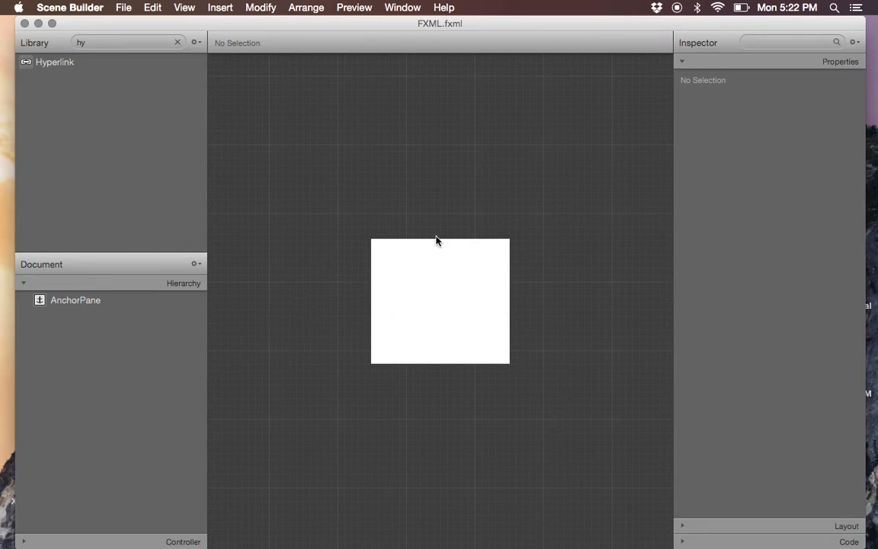
Drag a Hyperlink from the Library onto the centre of the AnchorPane.
left_click_drag(55, 61, 446, 301)
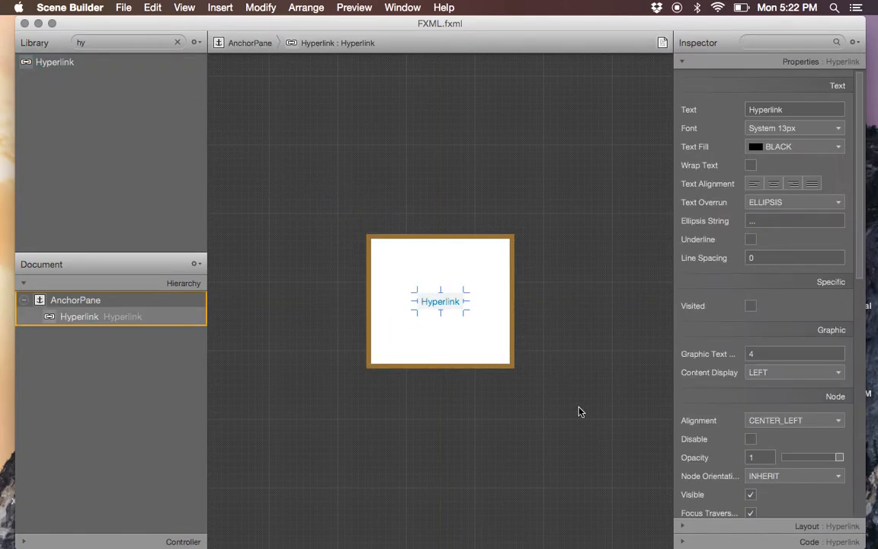
left_click(456, 165)
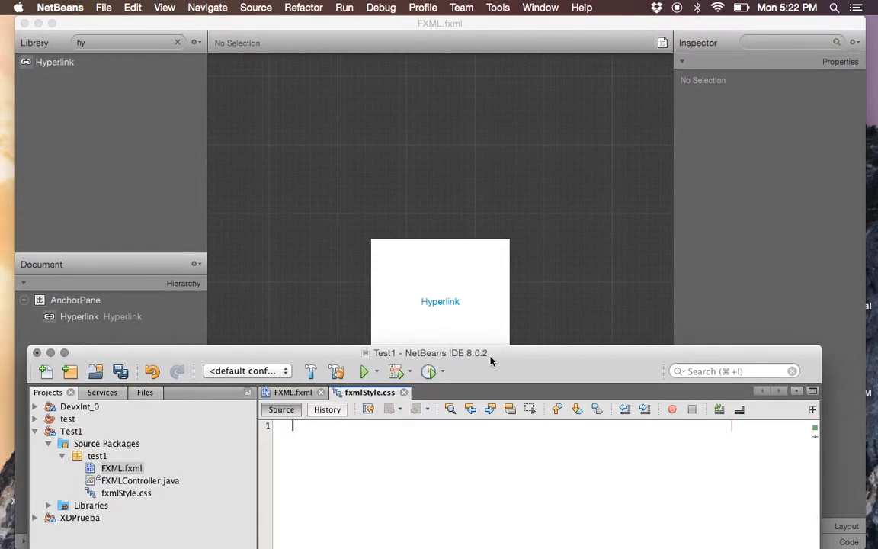
type("h")
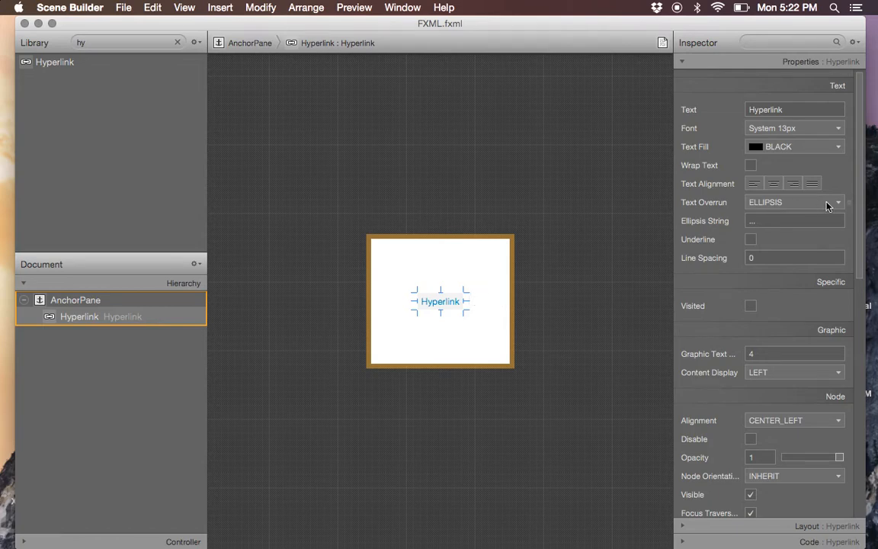
Add fxmlStyle.css as a stylesheet for the Hyperlink in the JavaFX CSS inspector section.
scroll("down", 3)
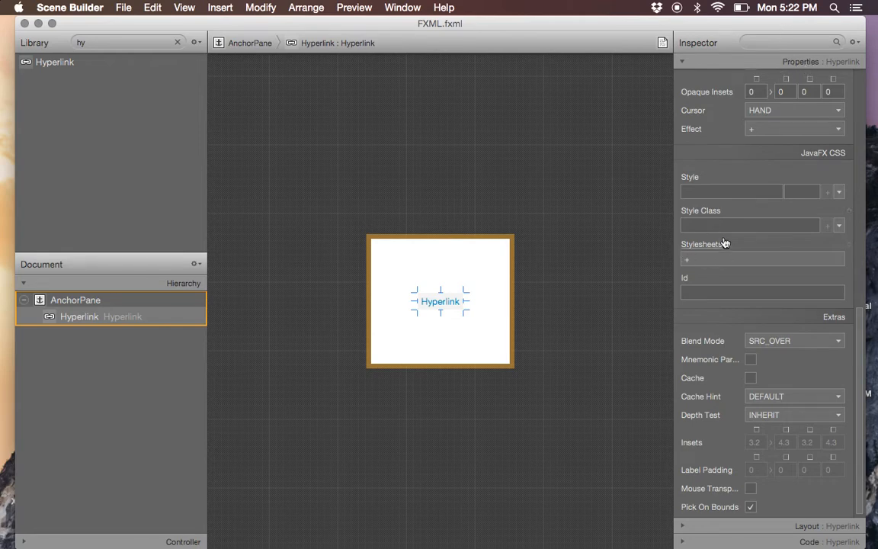
left_click(686, 259)
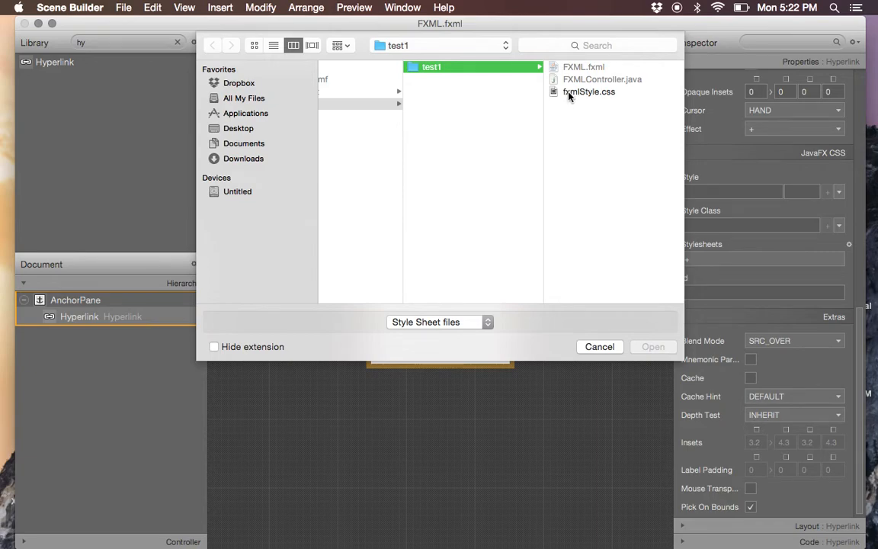
left_click(600, 348)
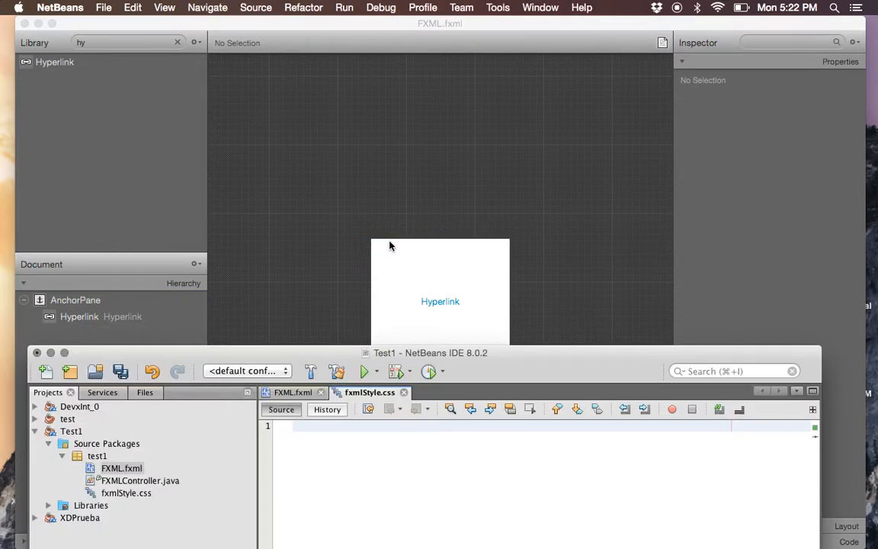
Write a .hyperlink rule with -fx-background-color: aquamarine; in fxmlStyle.css.
type(".hyperl")
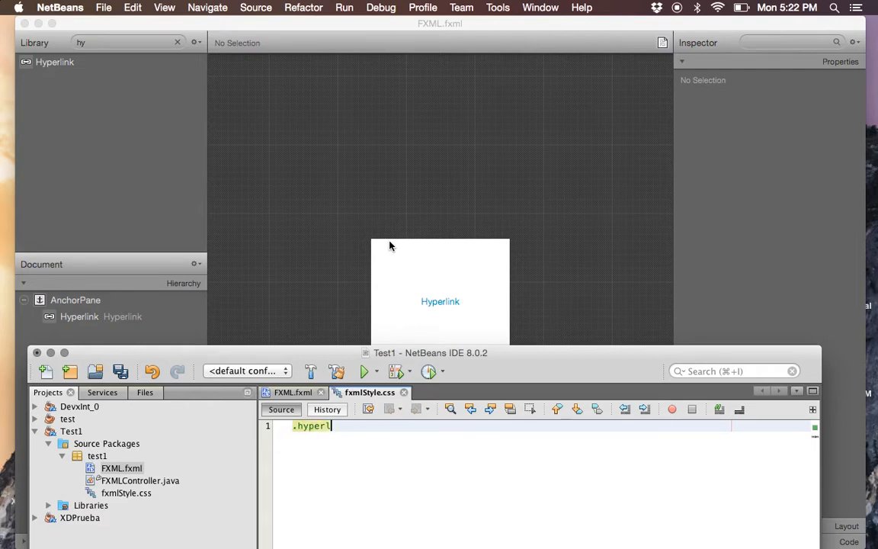
type("ink{}")
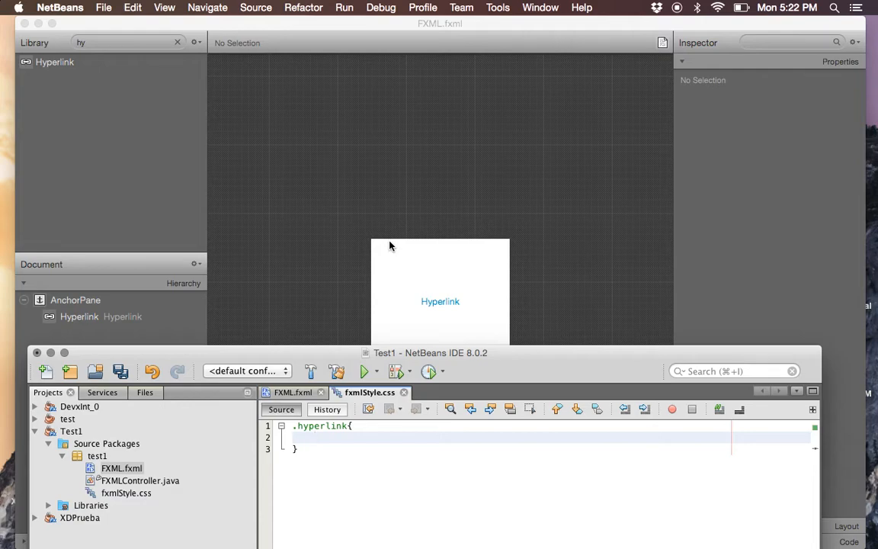
left_click(314, 436)
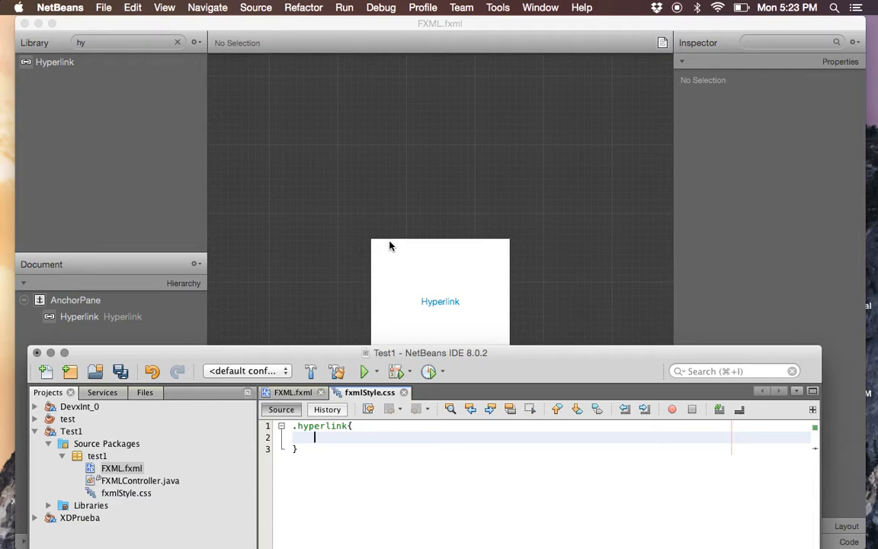
type("-fx-background-color:")
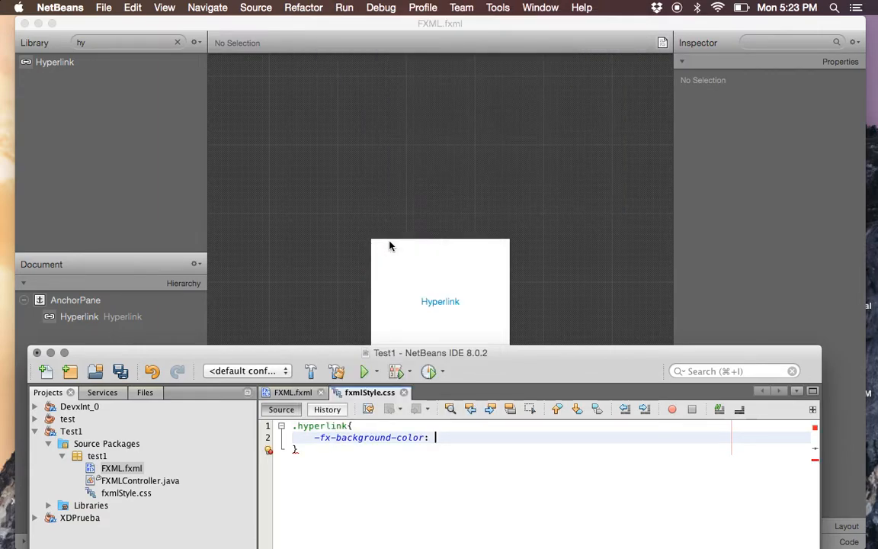
type("bl")
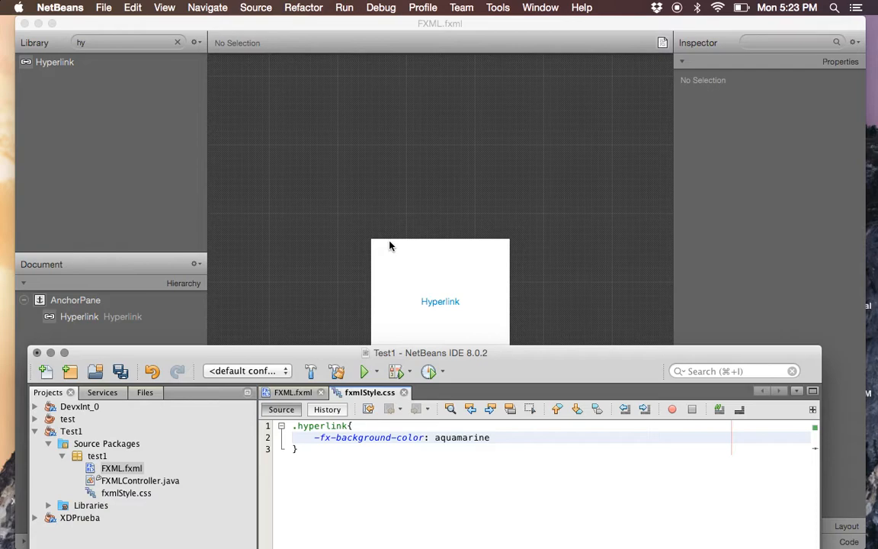
type(";")
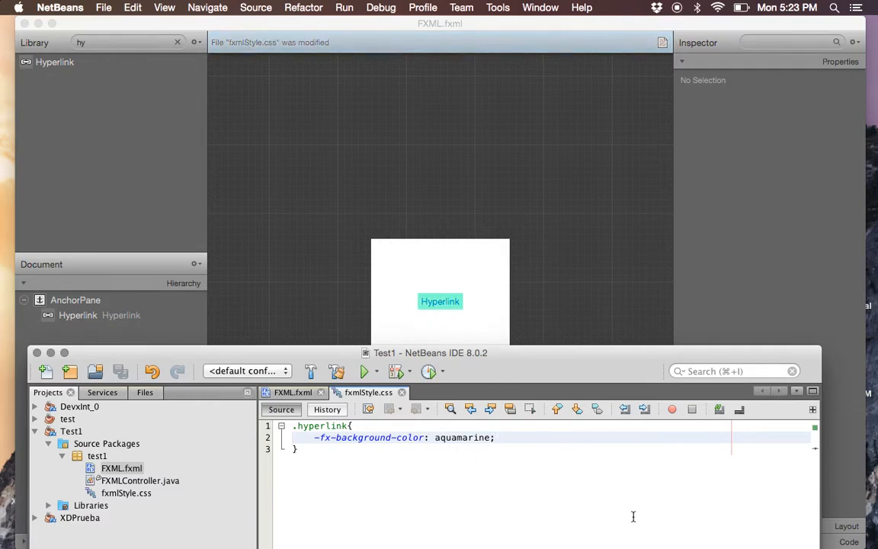
Add -fx-text-fill: white; to the .hyperlink rule.
key("enter")
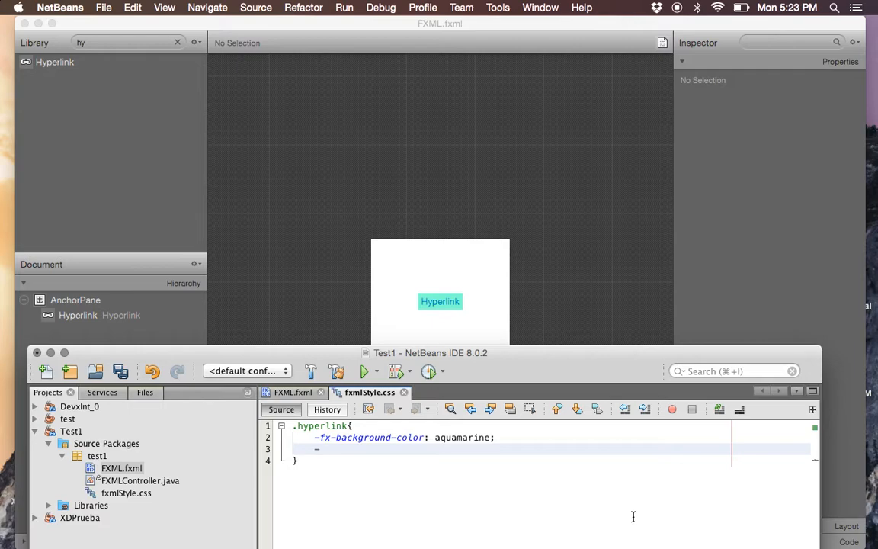
type("-fx-")
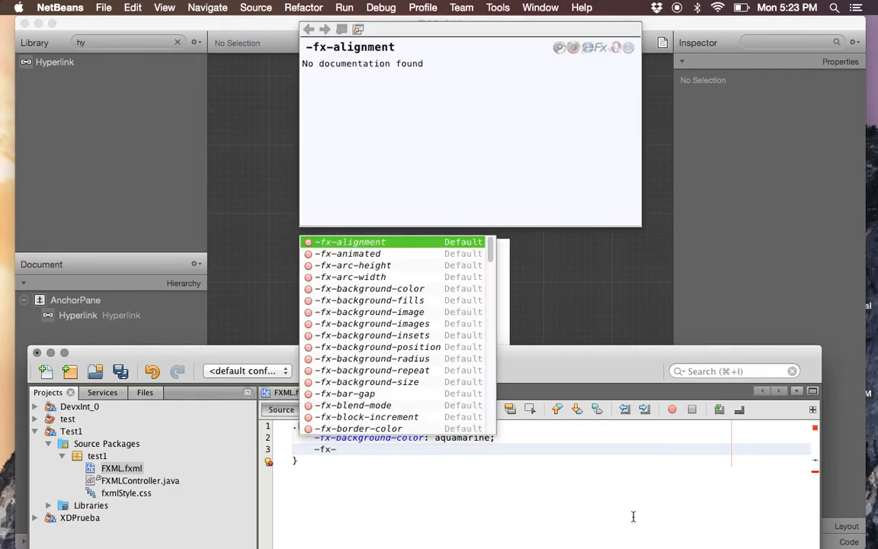
type("-fx-text-fill: w")
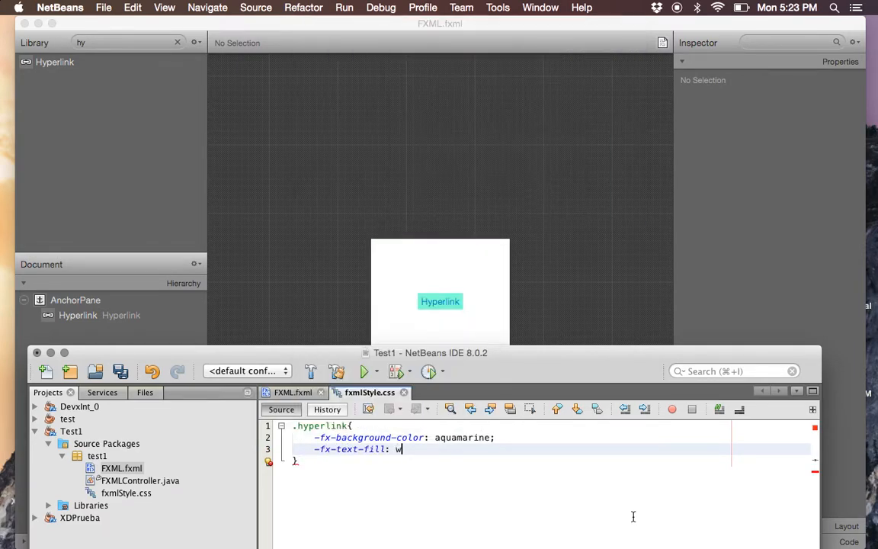
type("hite;")
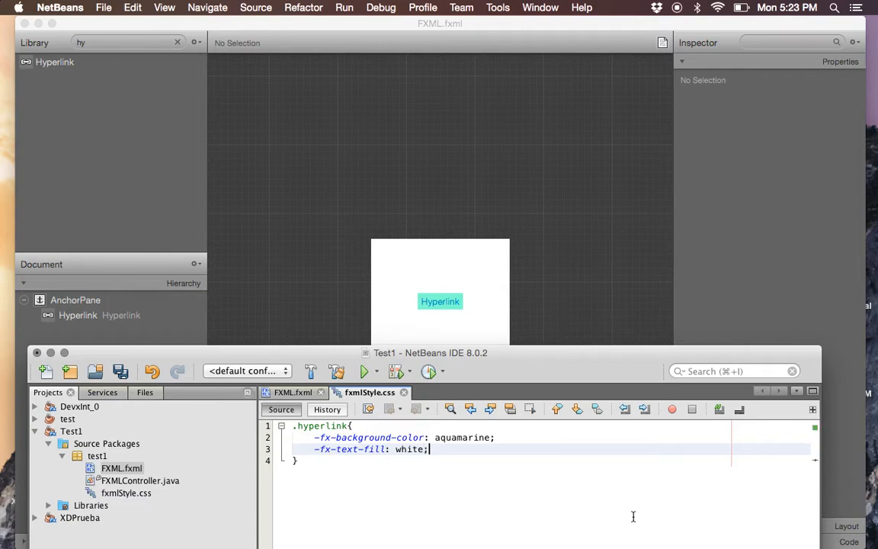
Add a .hyperlink:hover rule with -fx-background-color: red;.
key("enter")
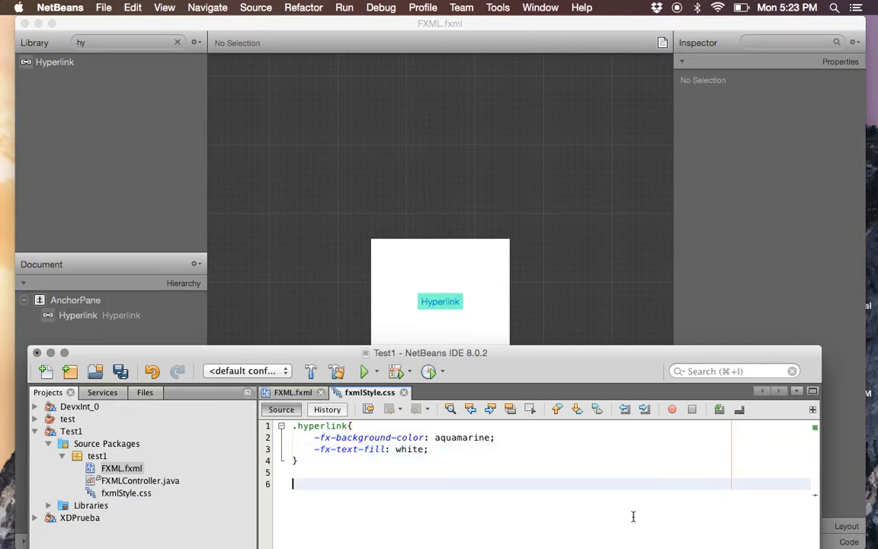
type(".hyperlink")
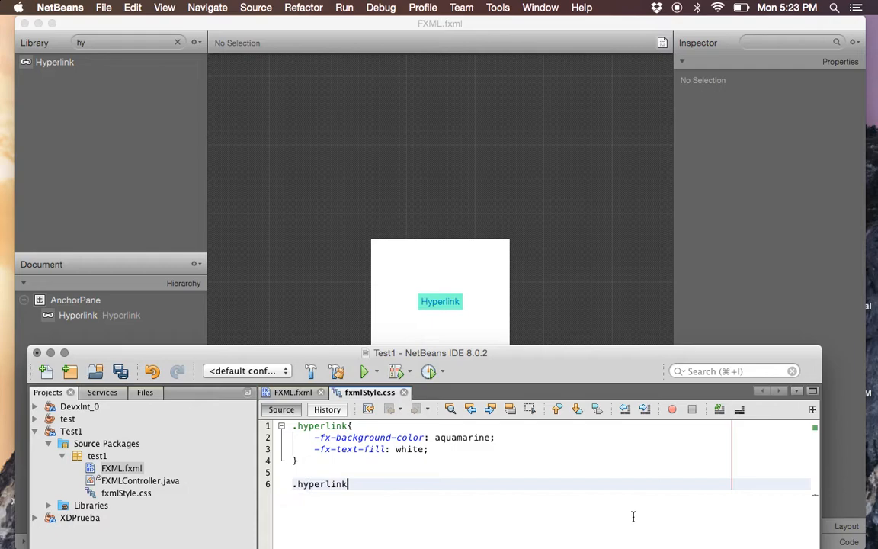
type(":hover{")
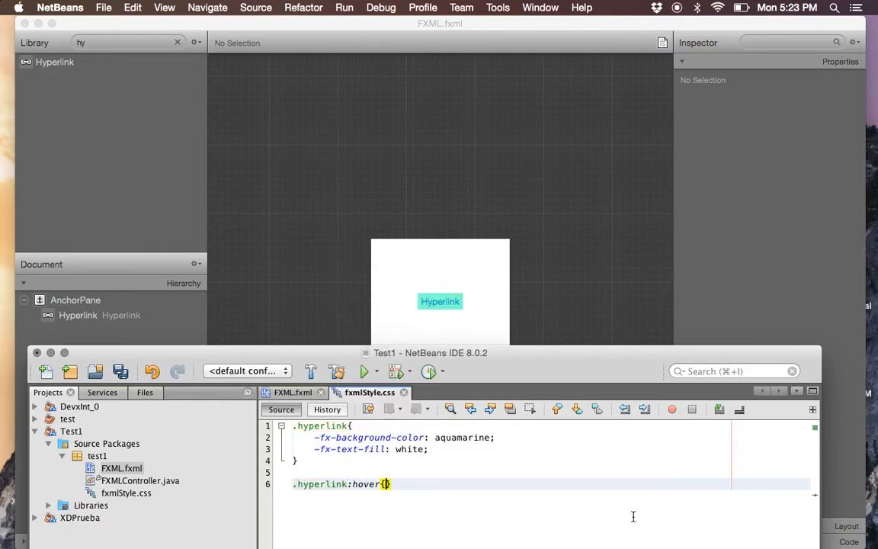
type("-fx-background-color:")
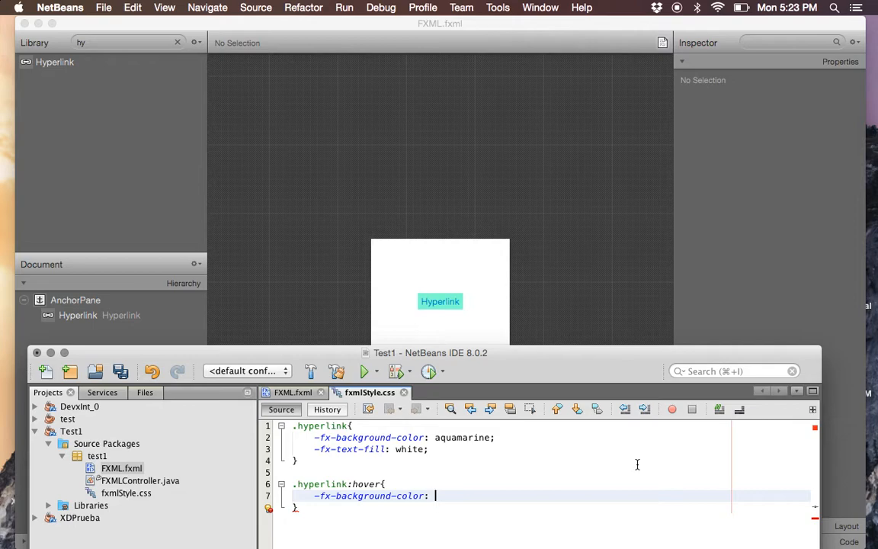
type("red;")
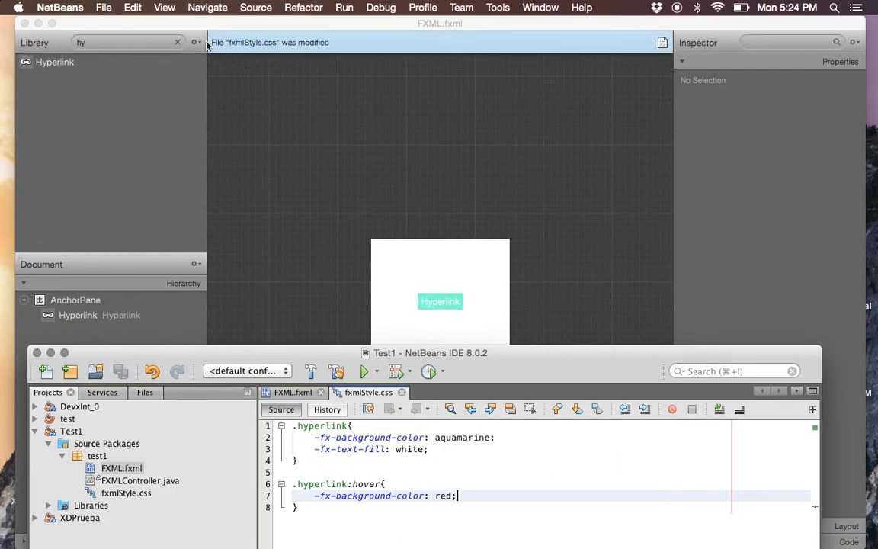
mouse_move(445, 139)
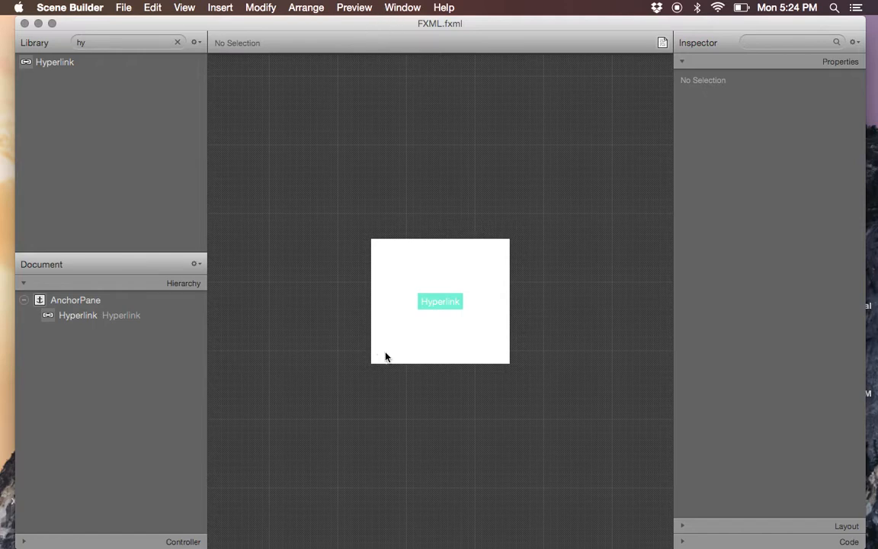
mouse_move(491, 332)
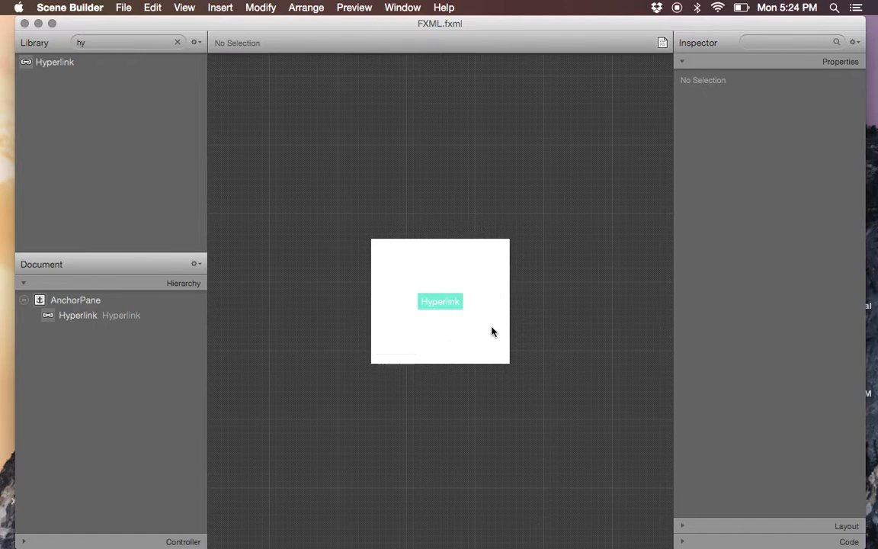
mouse_move(369, 337)
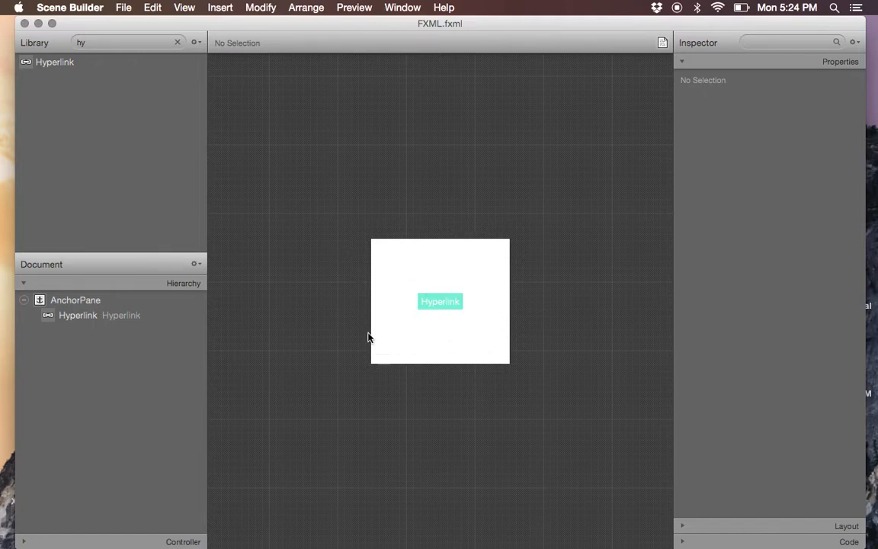
mouse_move(601, 335)
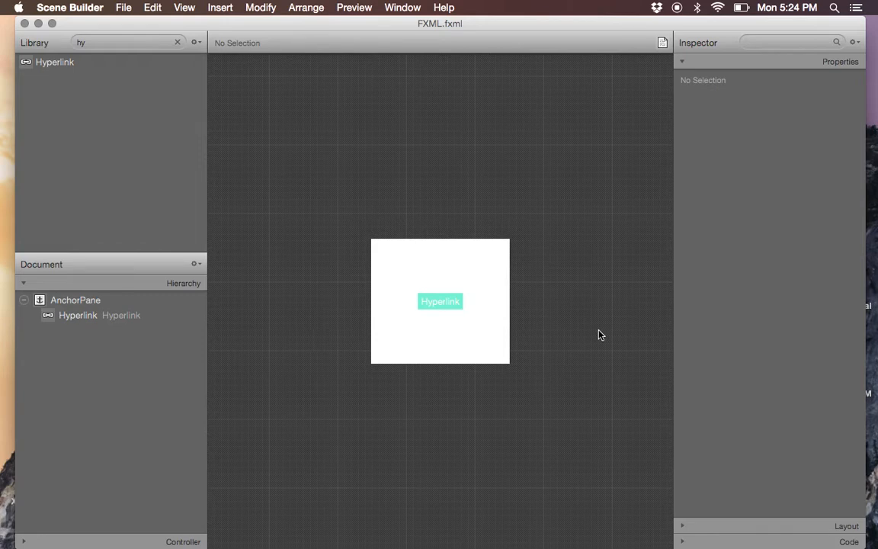
mouse_move(500, 305)
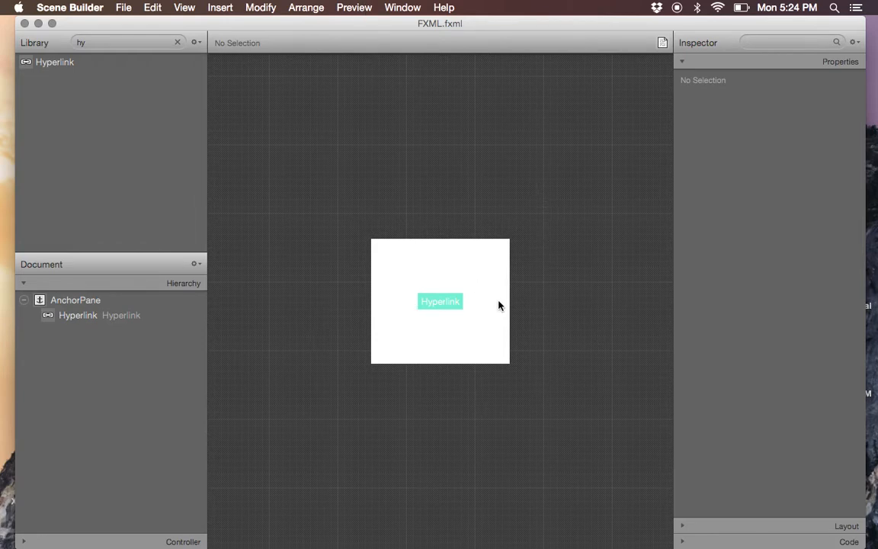
mouse_move(445, 341)
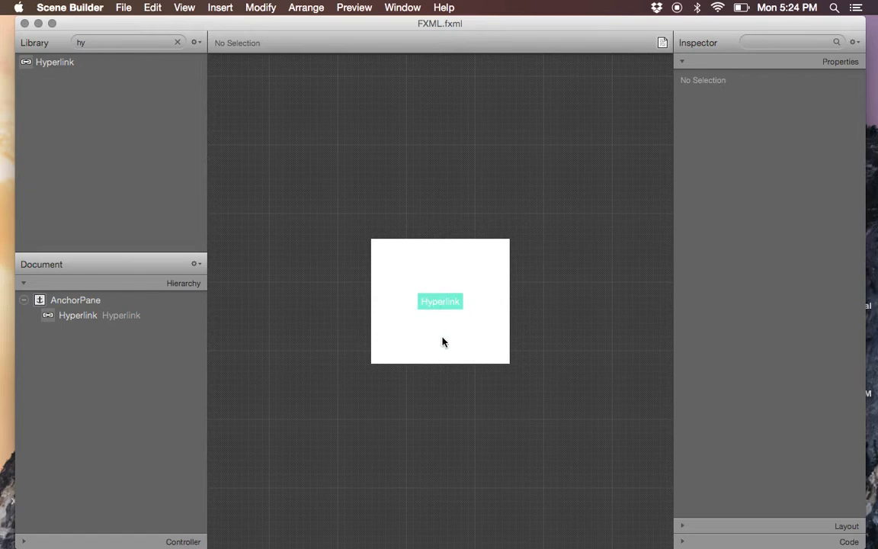
mouse_move(383, 299)
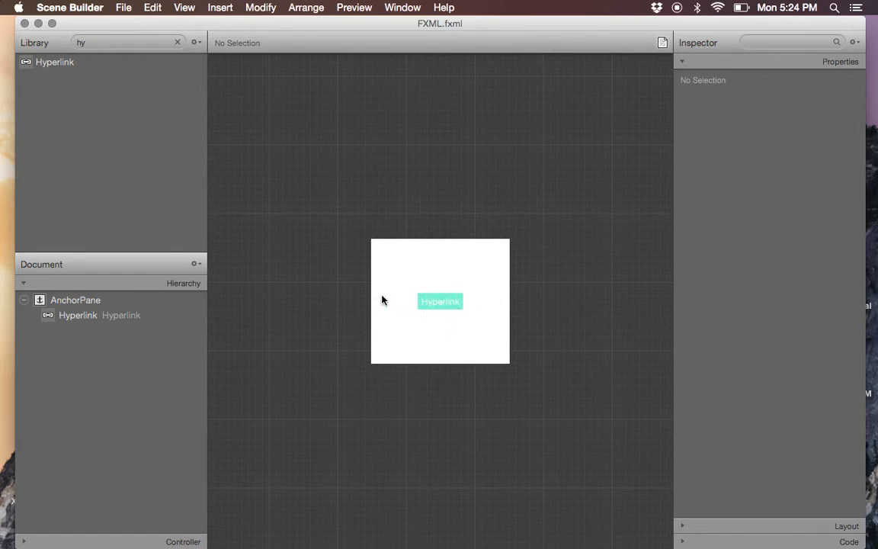
Show the layout in its own live preview window via Preview > Show Preview in Window.
left_click(354, 6)
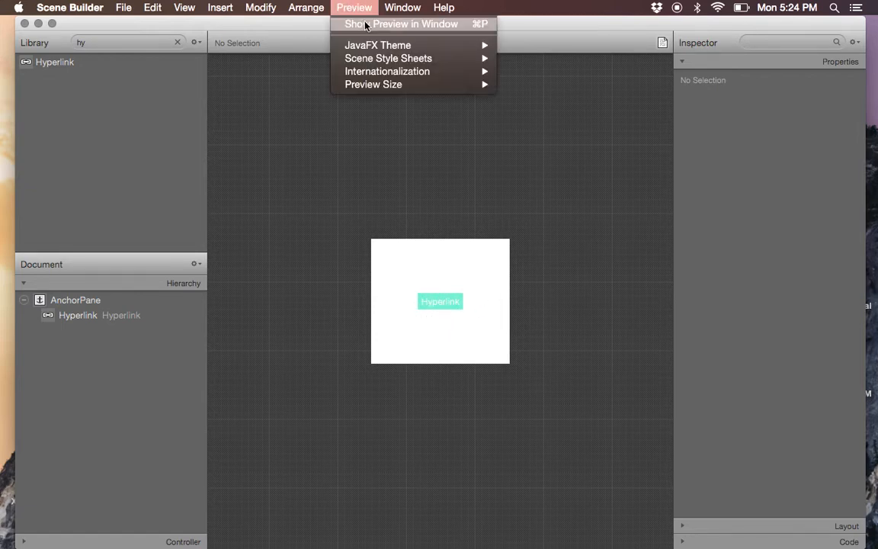
mouse_move(501, 171)
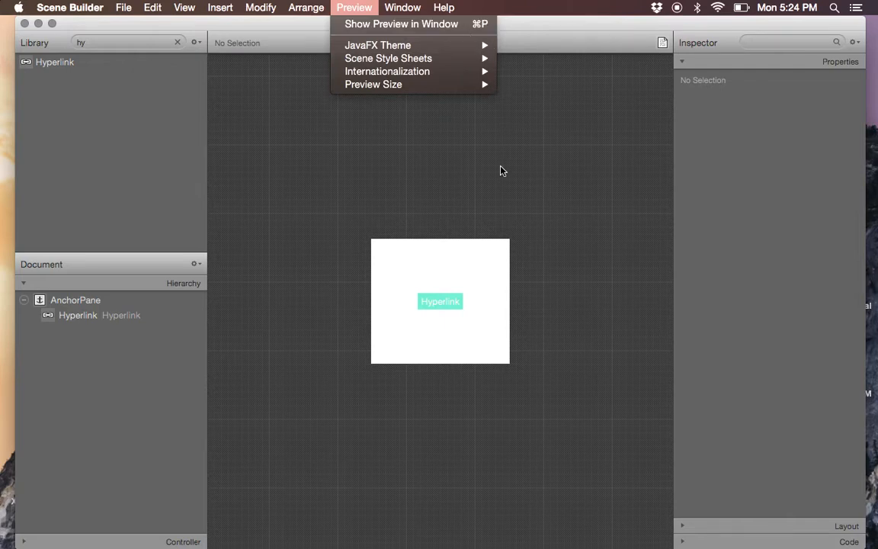
left_click(401, 25)
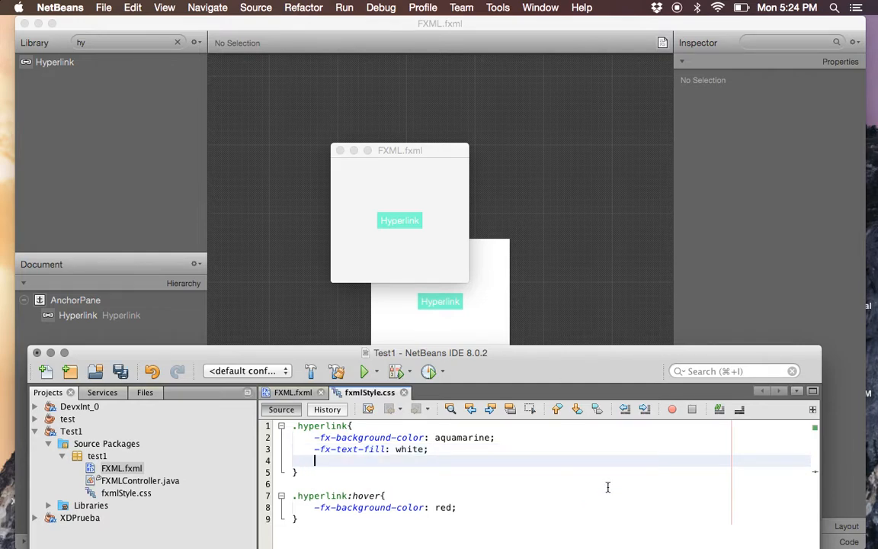
Add -fx-effect: dropshadow 10px 10px 5px; to the hyperlink rule.
type("-fx-effect:")
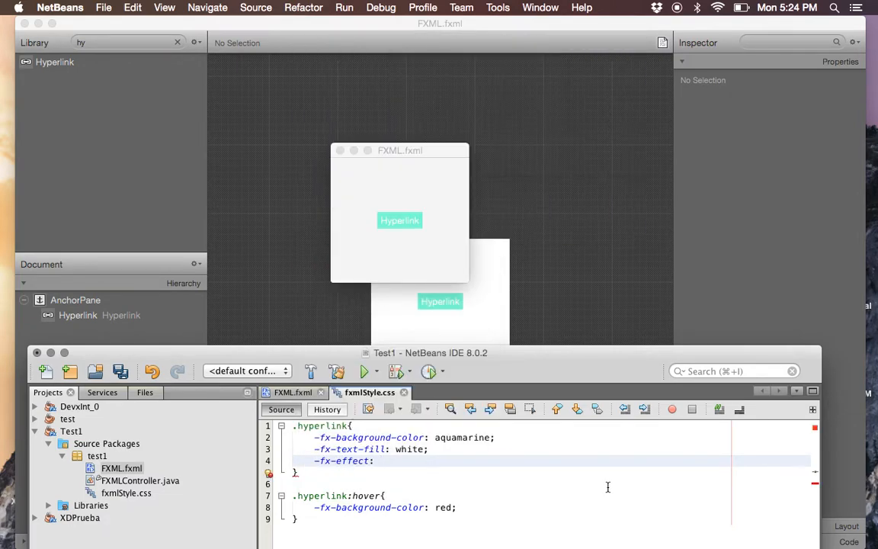
type("dropshadow")
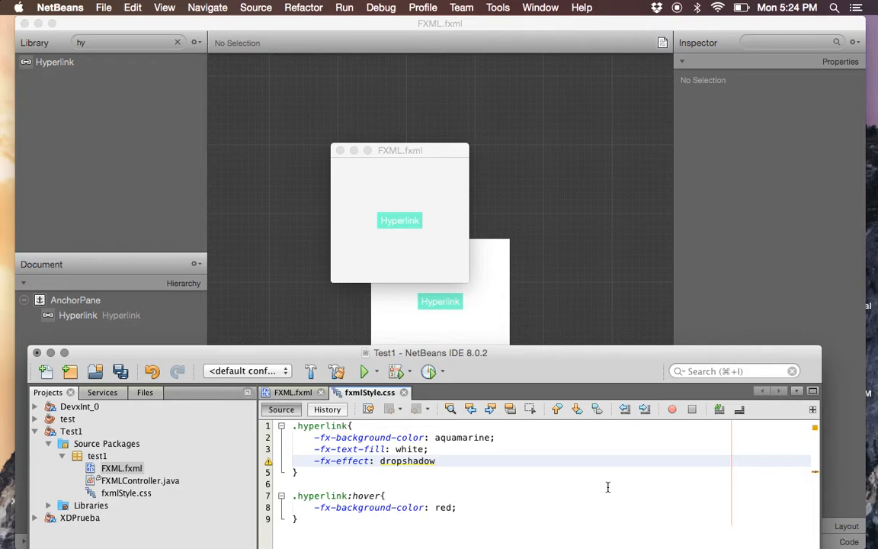
left_click(436, 460)
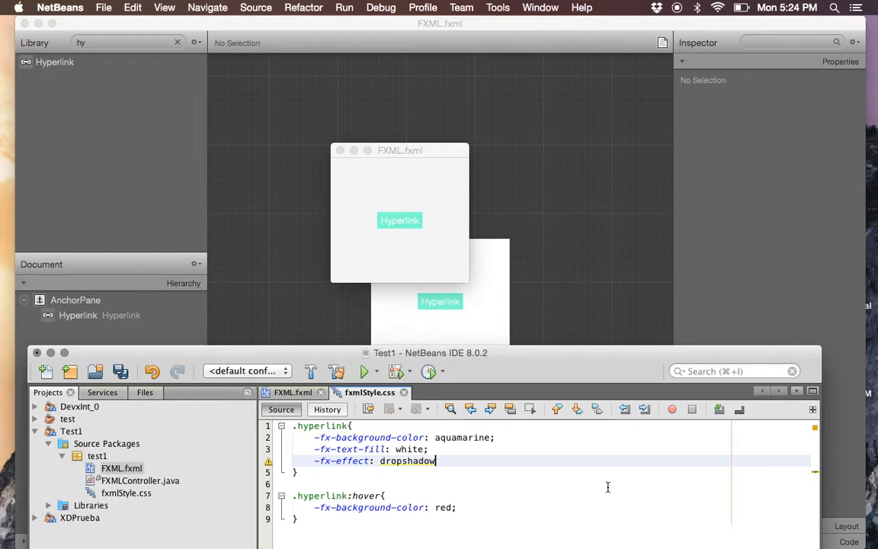
type("10px 1")
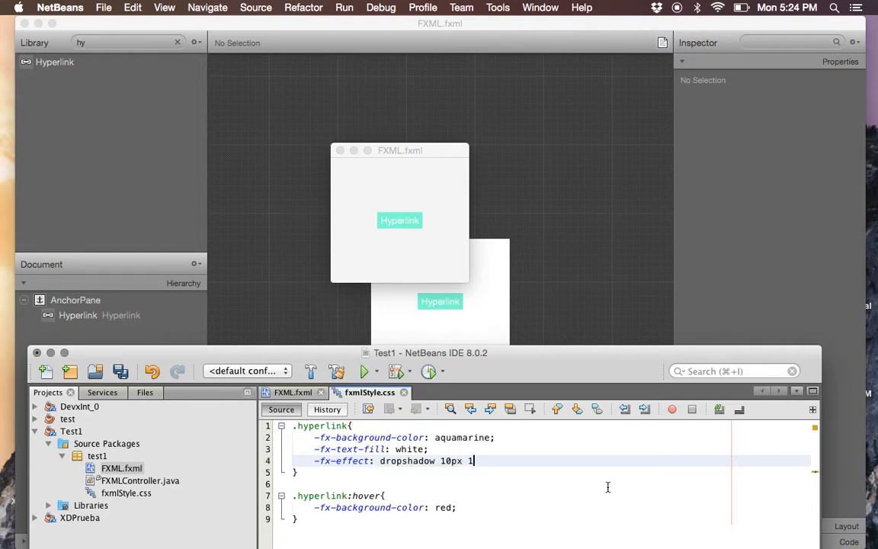
type("0px")
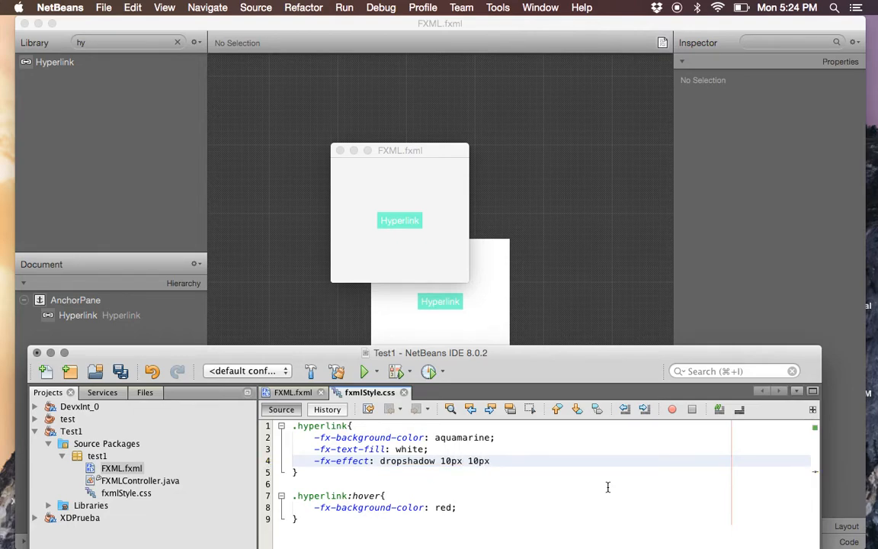
type("5")
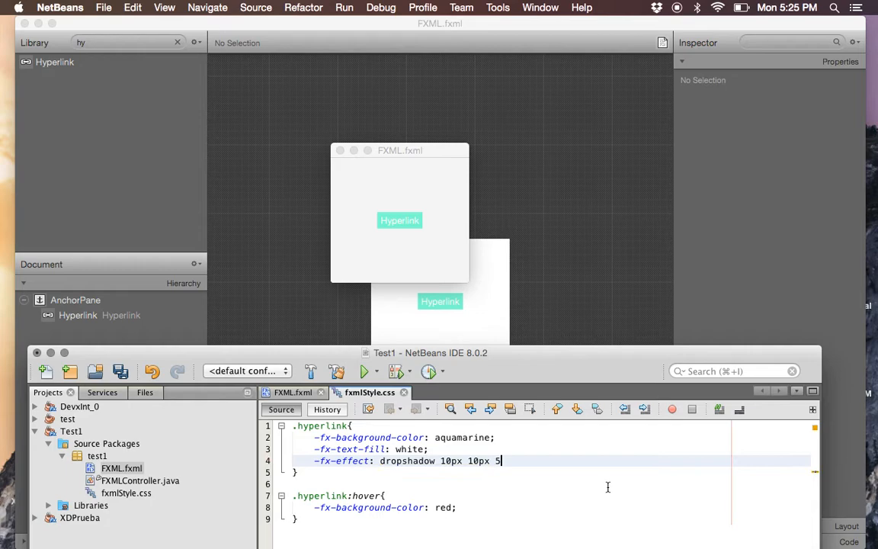
type("px;")
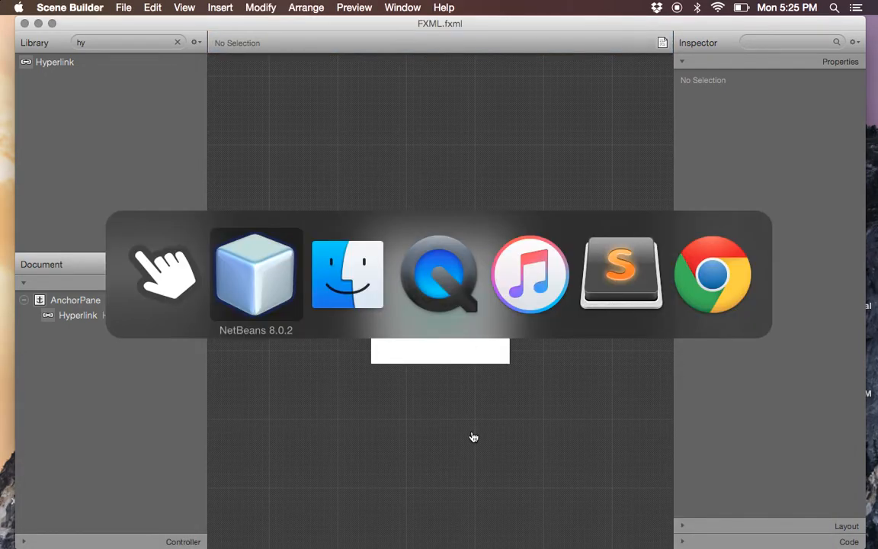
Delete the dropshadow effect line again and switch to the FXML.fxml source.
left_click(256, 275)
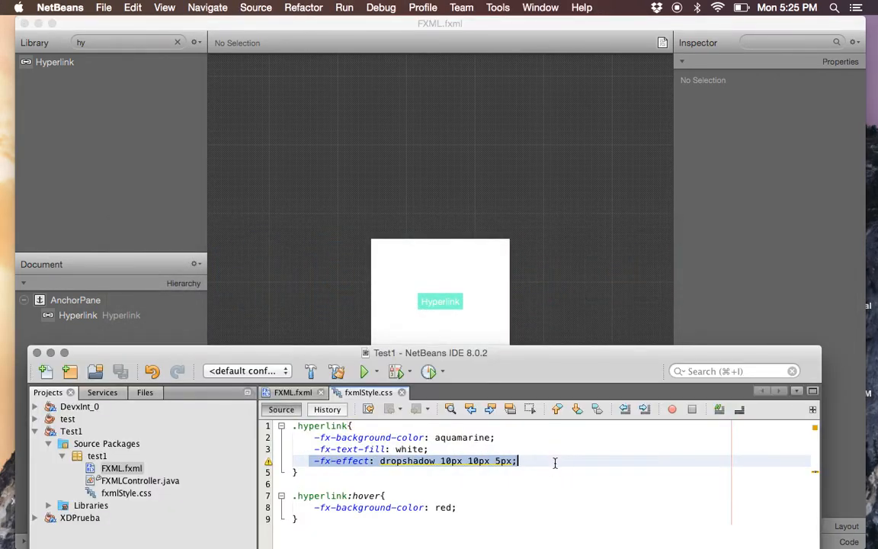
key("Backspace")
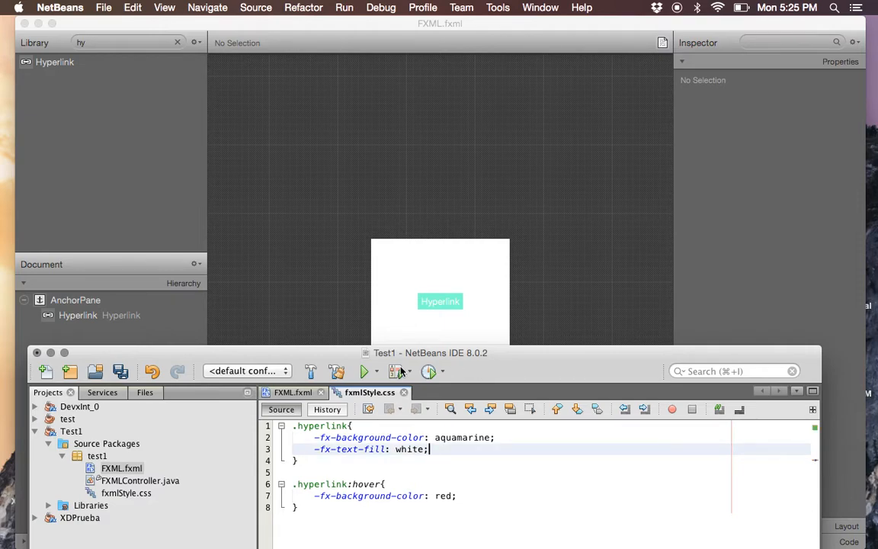
left_click(293, 392)
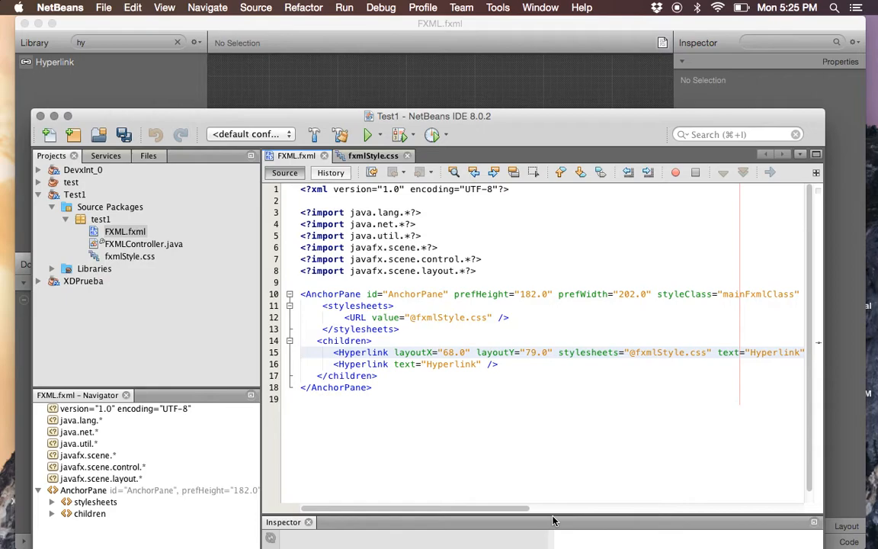
Replace the hyperlink's text attribute value "Hyperlink" with Kitten in FXML.fxml.
scroll("right", 3)
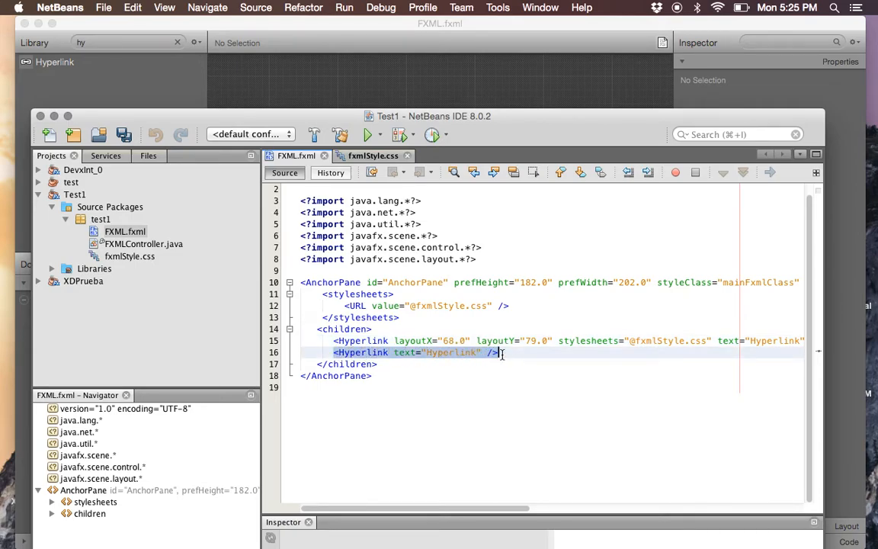
scroll("right", 3)
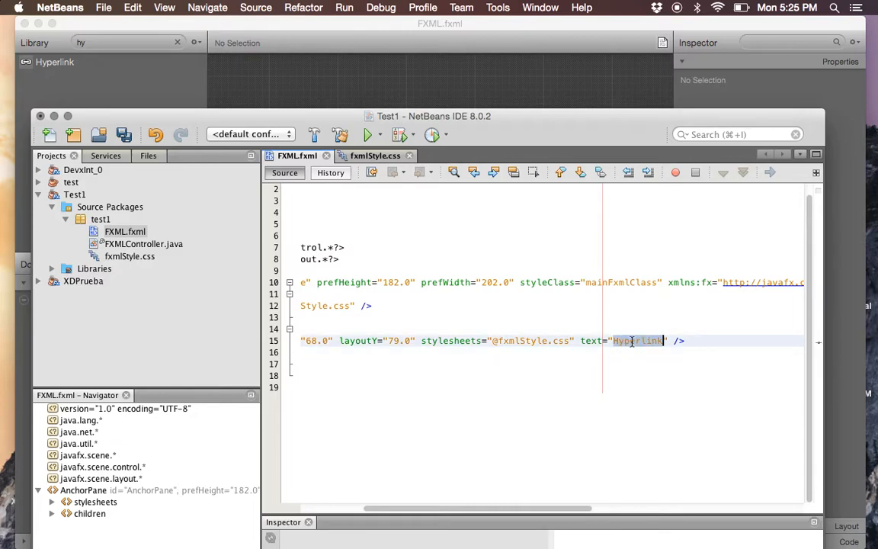
key("Delete")
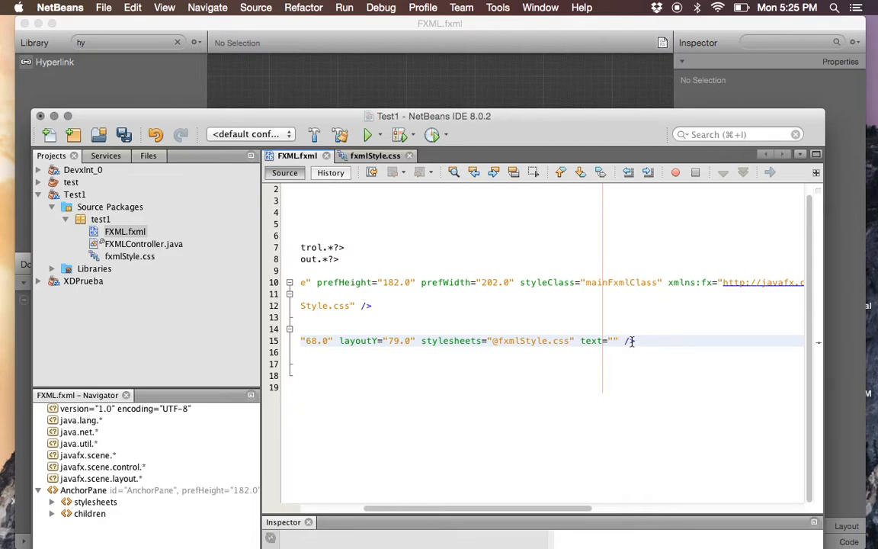
type("Kitchen")
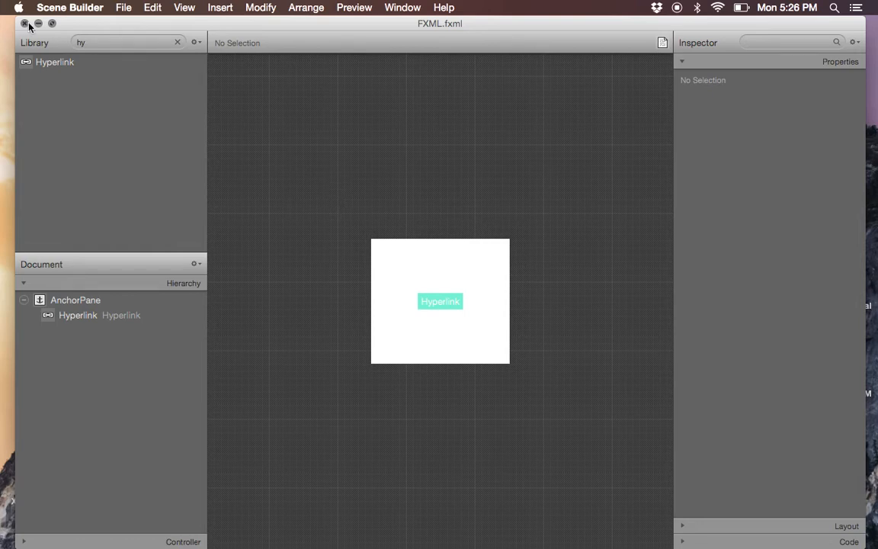
Return from Scene Builder to NetBeans and bring up the fxmlStyle.css editor.
left_click(24, 25)
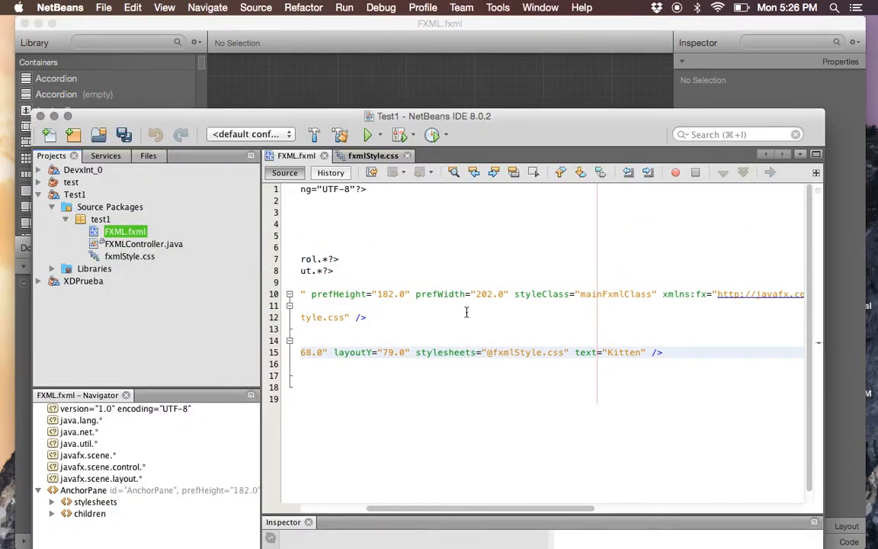
left_click(372, 156)
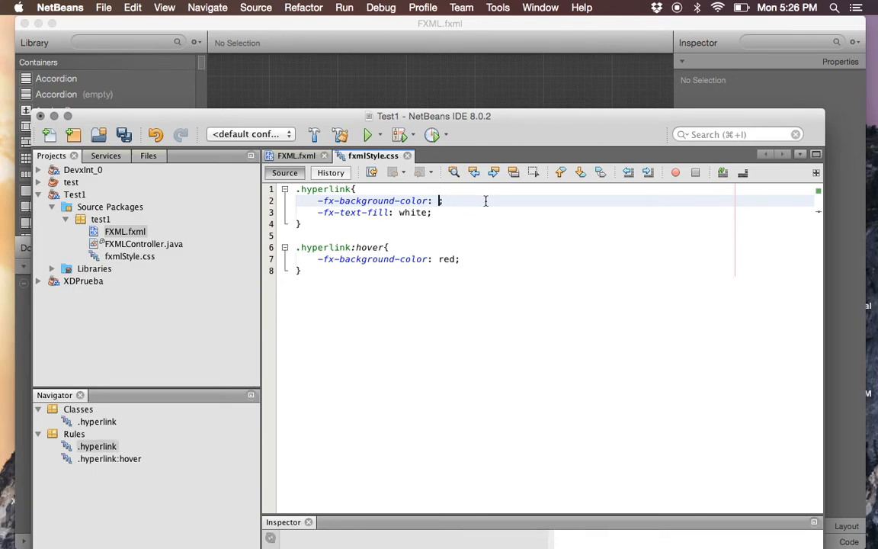
Set -fx-background-color to blue in fxmlStyle.css and view the Kitten link in Scene Builder's preview.
type("blue")
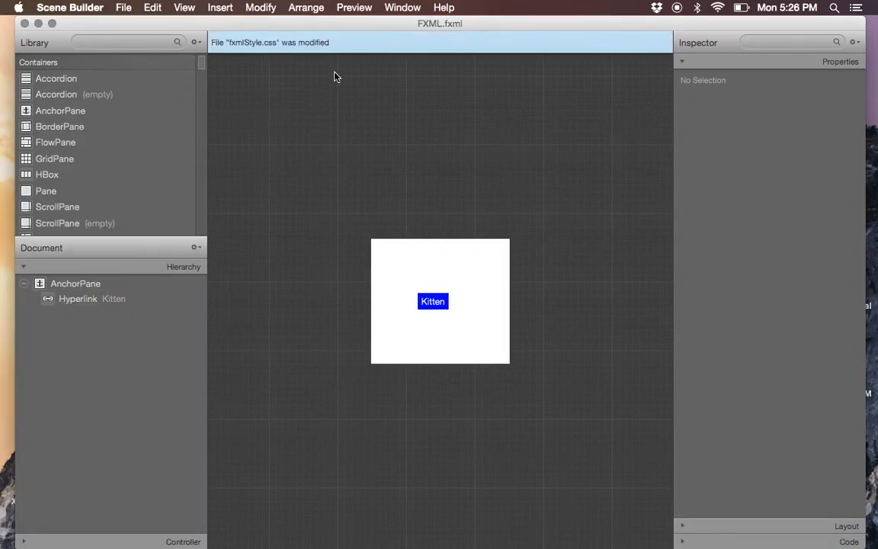
left_click(352, 6)
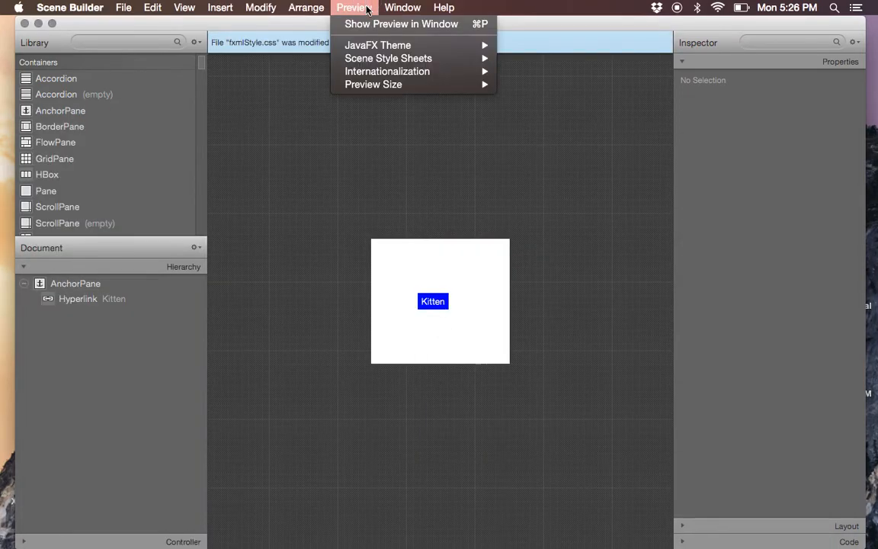
left_click(401, 24)
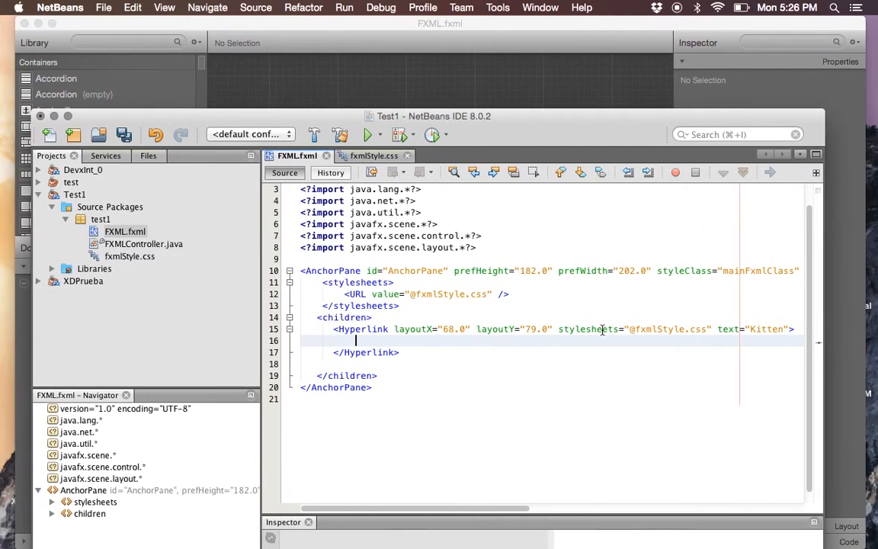
Add an <effect> element inside the Hyperlink and begin a DropShadow tag within it.
type("effect>")
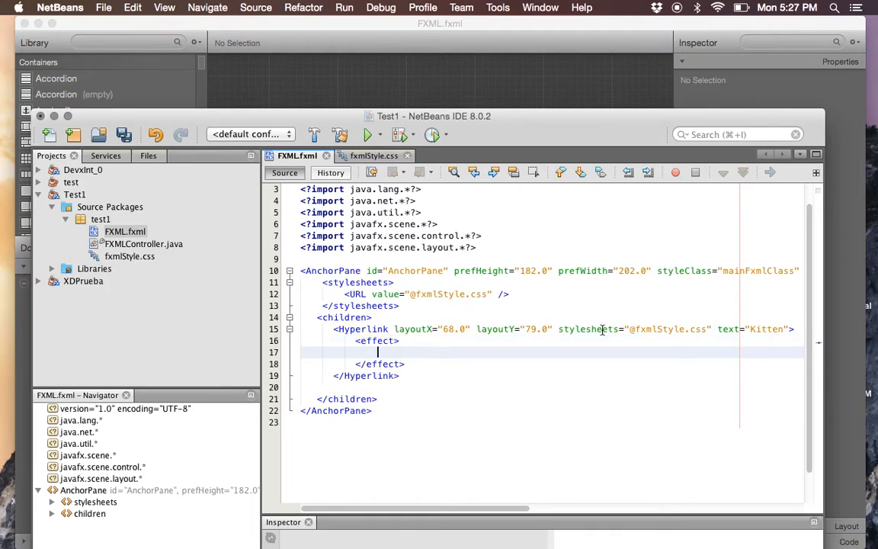
type("dr")
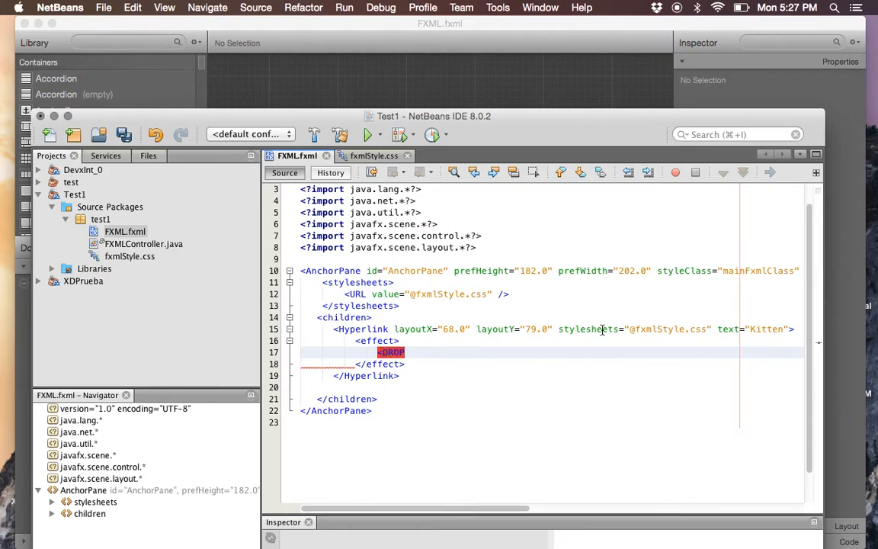
type("SHADOW")
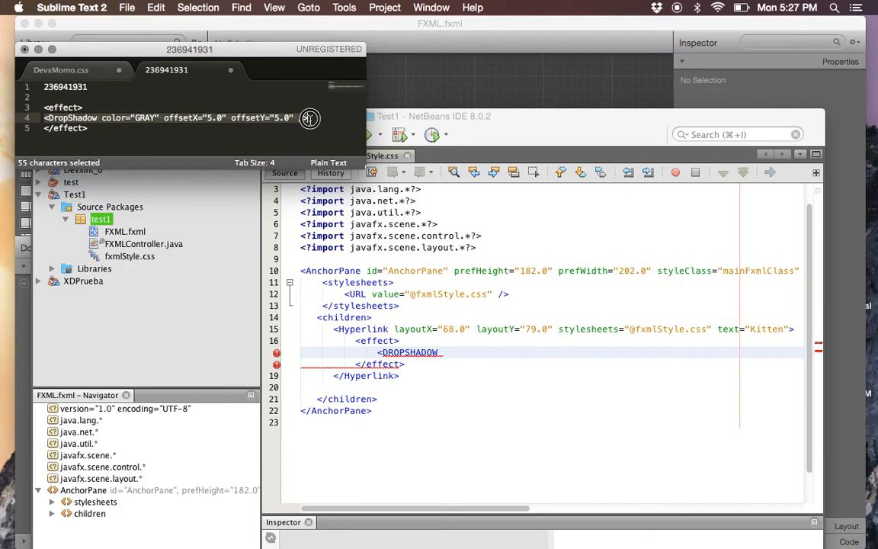
Copy the gray DropShadow snippet with 5.0 offsets from Sublime Text into the effect block.
key("cmd+c")
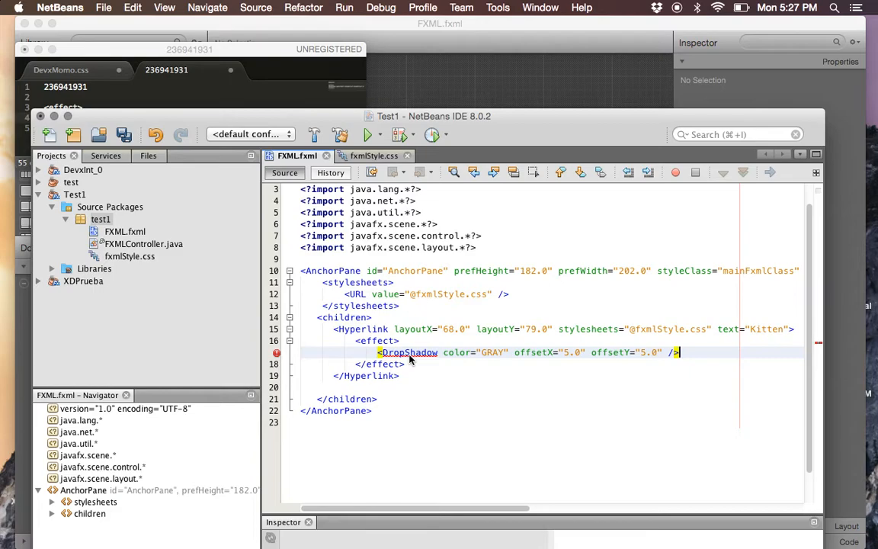
mouse_move(269, 308)
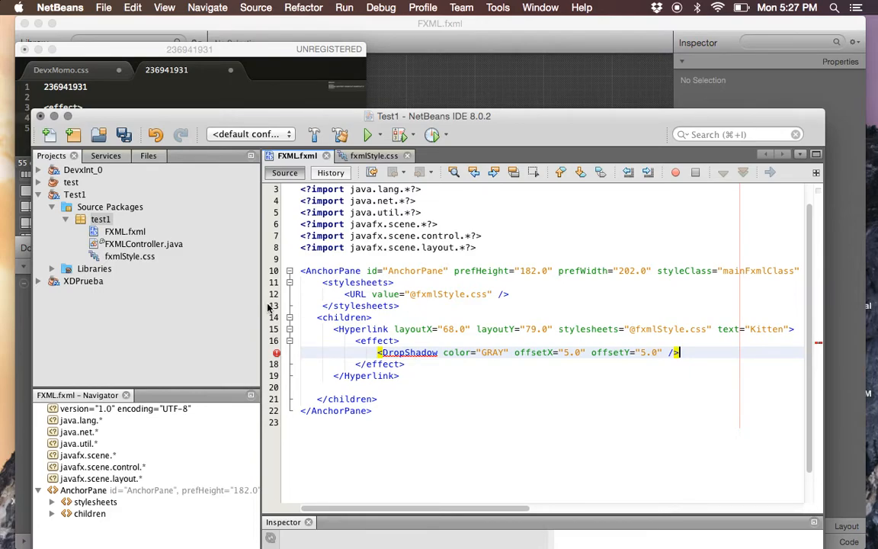
mouse_move(277, 352)
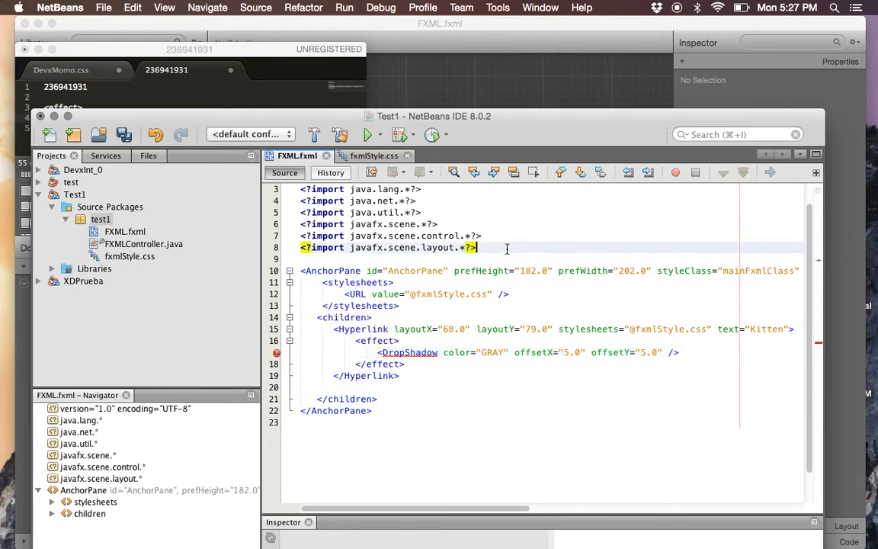
Add <?import javafx.scene.effect.*?> below the existing imports so DropShadow resolves.
key("Return")
type("<?import")
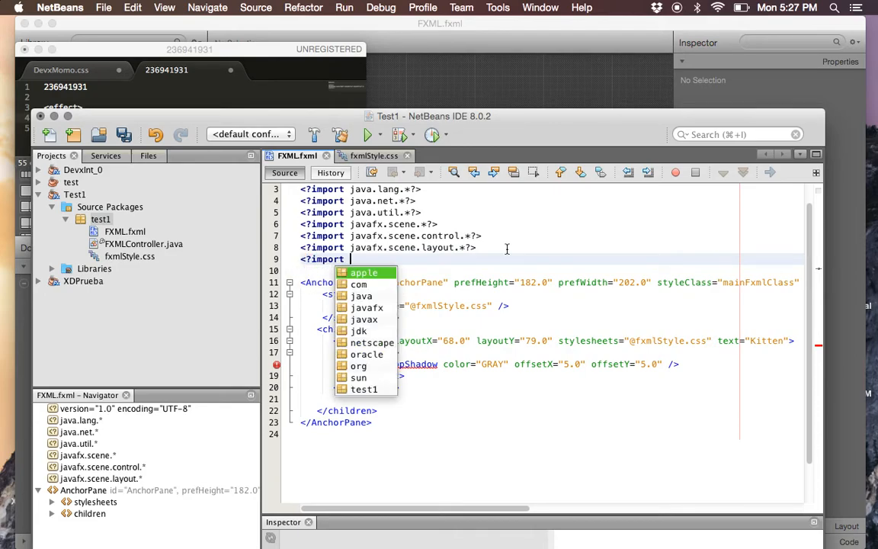
type("javafx..")
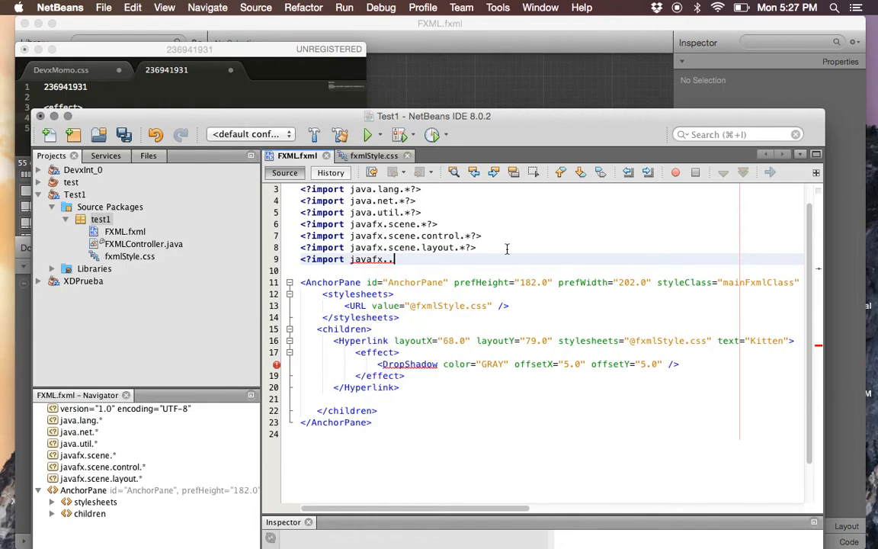
type("effec")
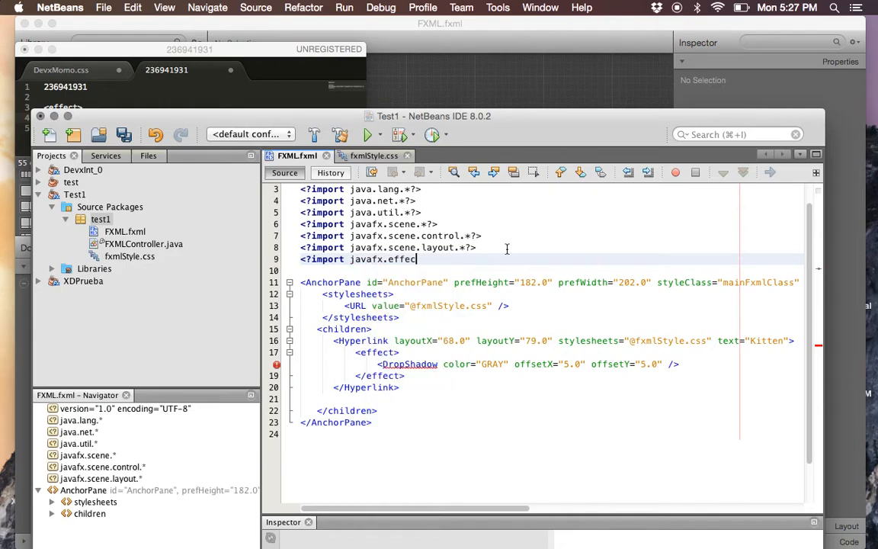
type("t")
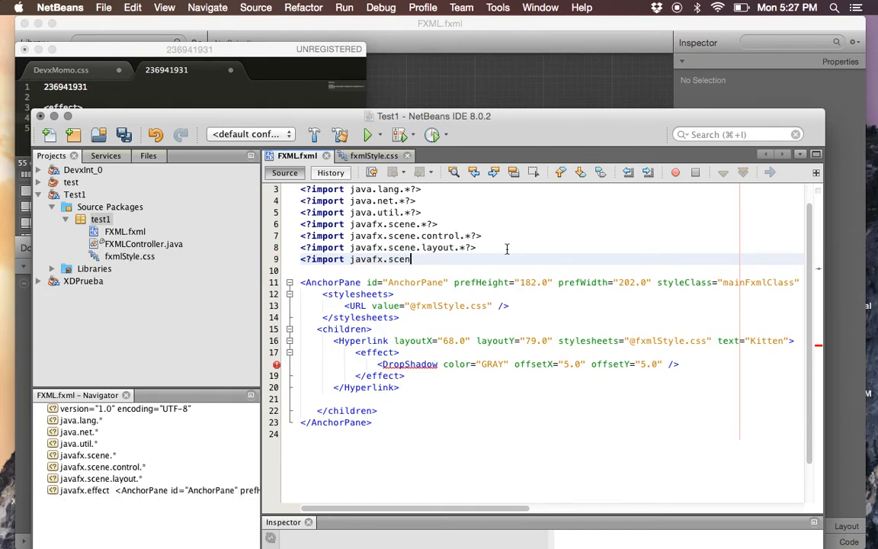
type("e.e")
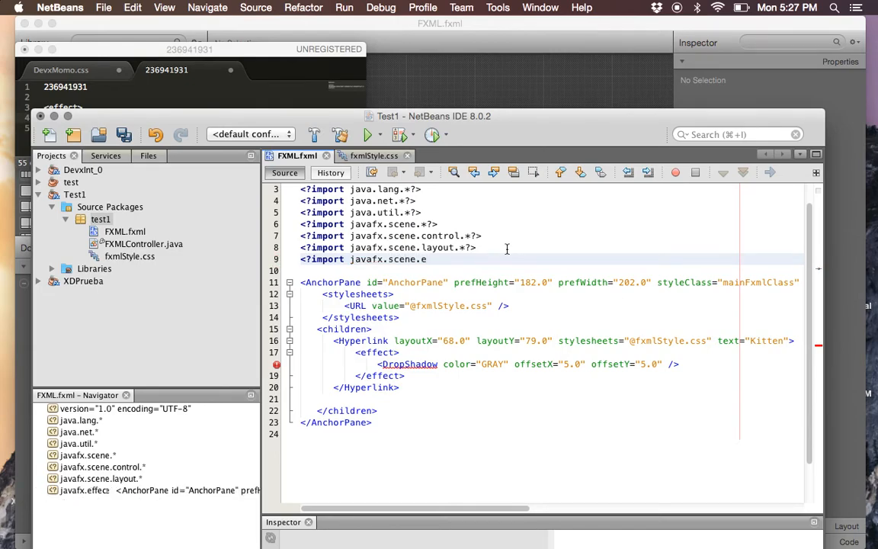
type("ffect.*?>")
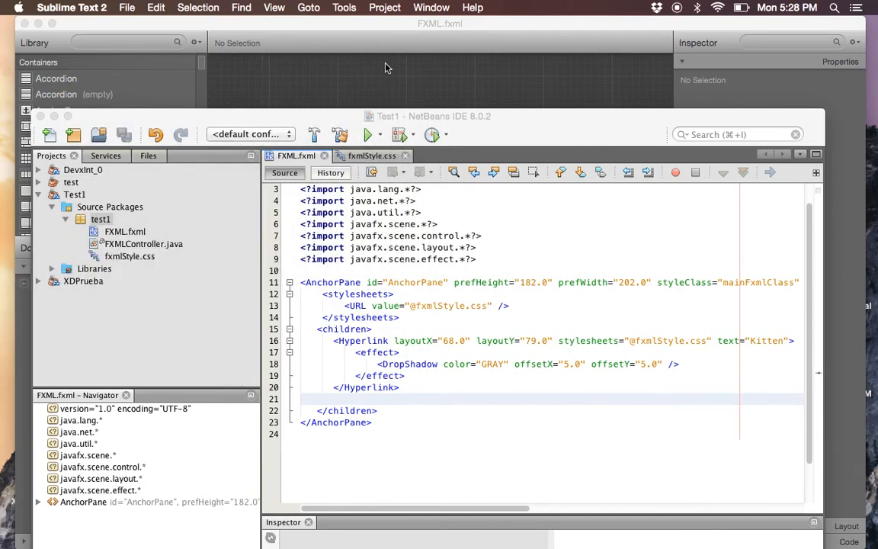
mouse_move(491, 74)
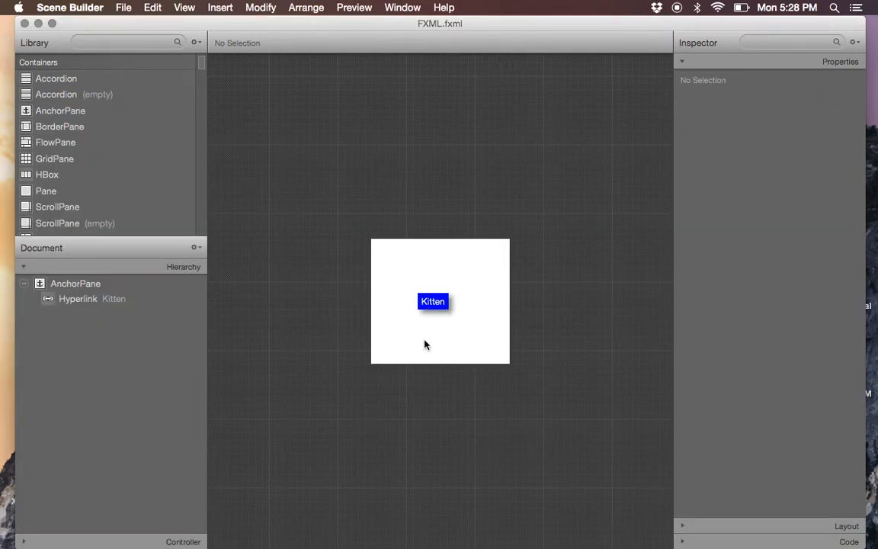
mouse_move(348, 6)
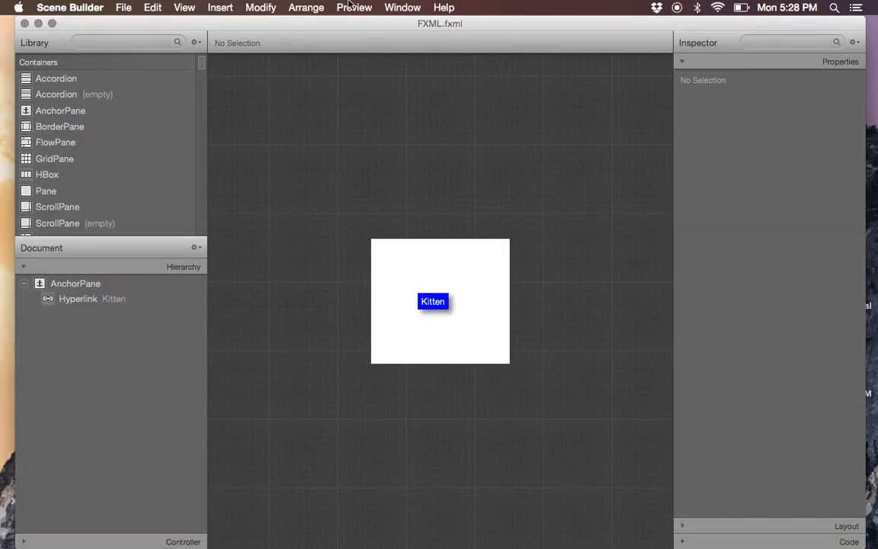
Show the preview in a window, then hover and click the shadowed Kitten link to confirm the red hover.
left_click(353, 6)
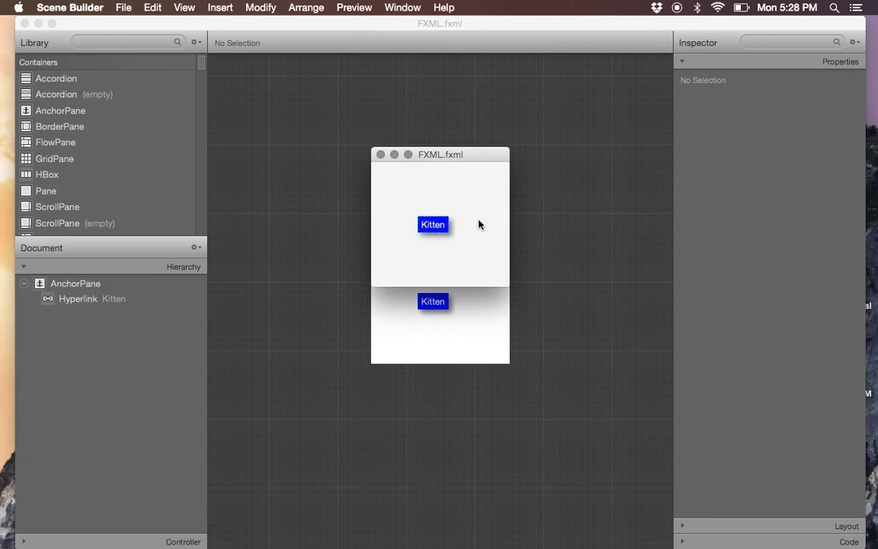
mouse_move(399, 225)
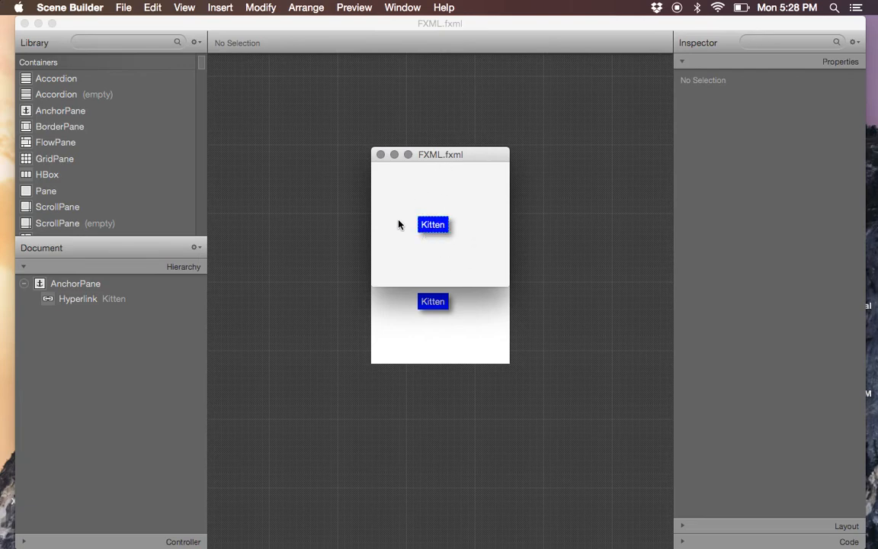
left_click(433, 224)
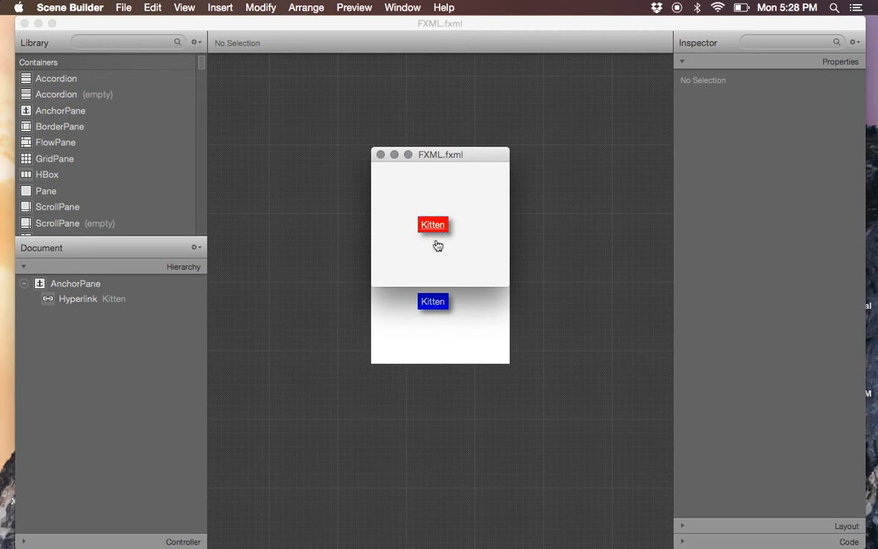
left_click(433, 224)
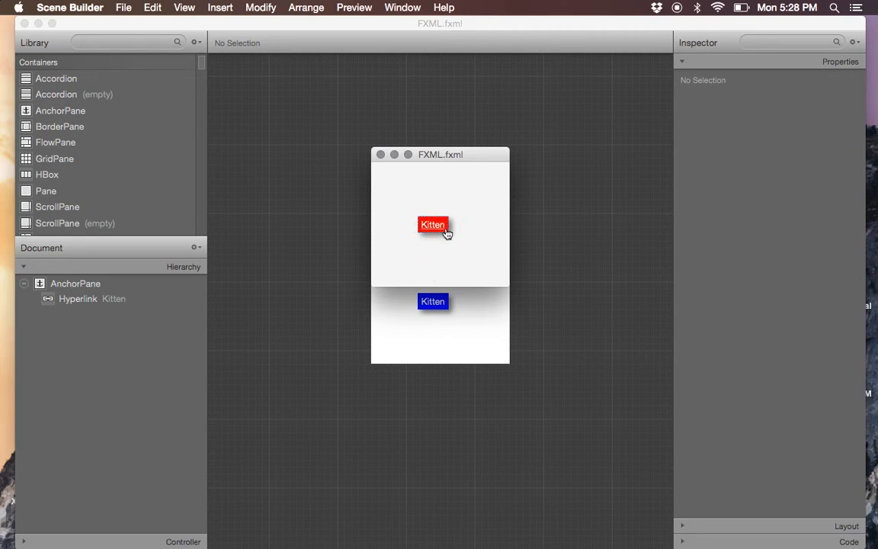
mouse_move(410, 252)
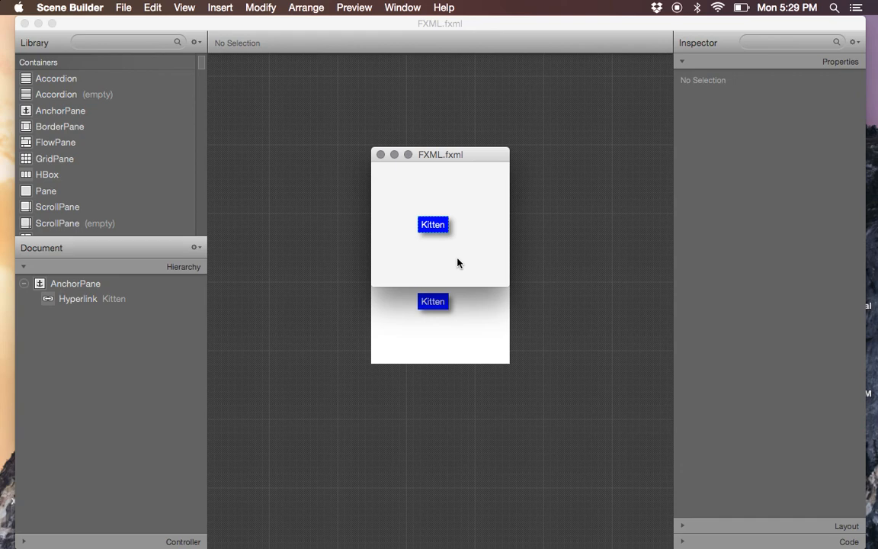
mouse_move(678, 45)
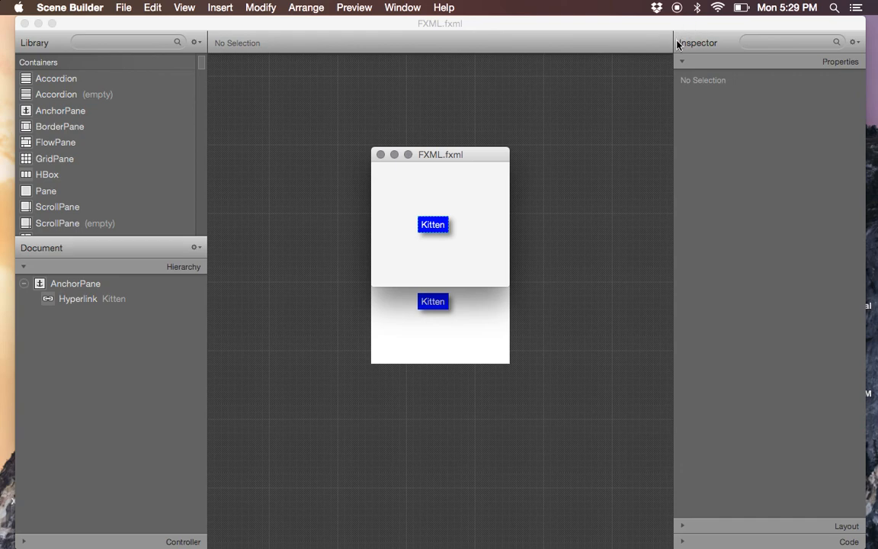